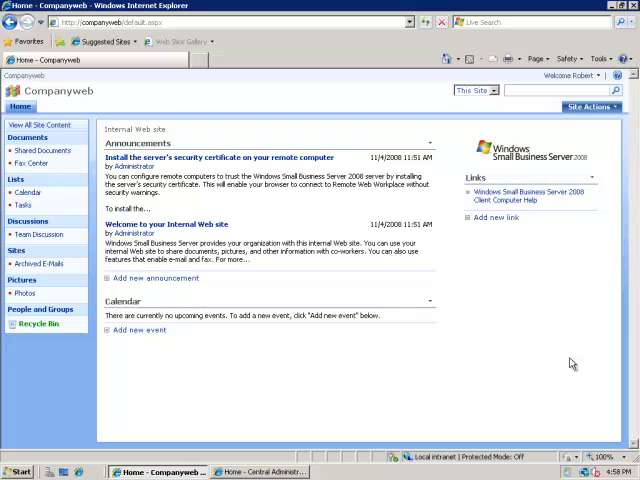
mouse_move(493, 315)
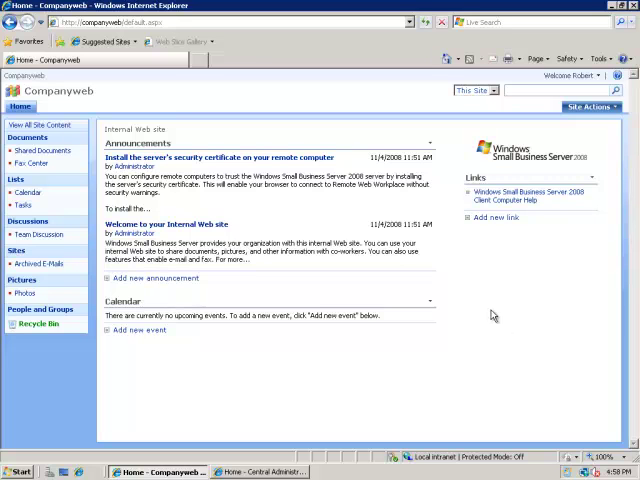
mouse_move(362, 262)
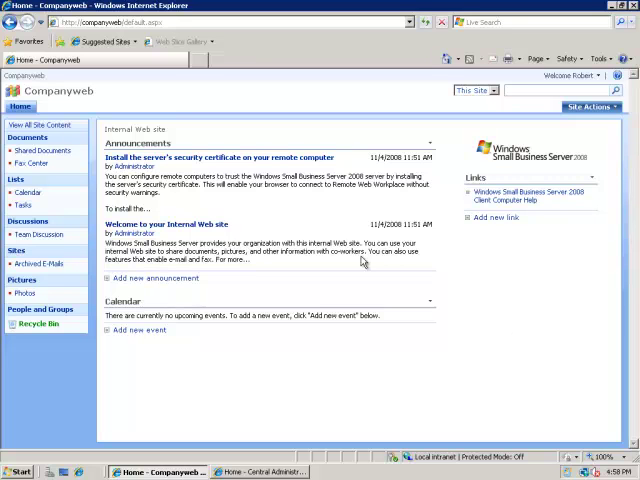
mouse_move(128, 248)
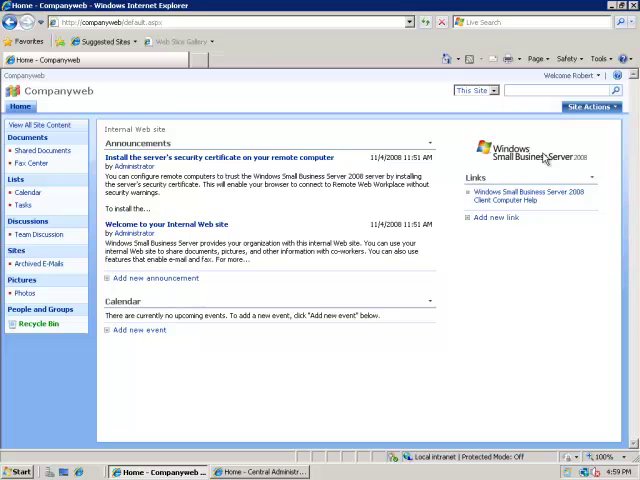
mouse_move(30, 188)
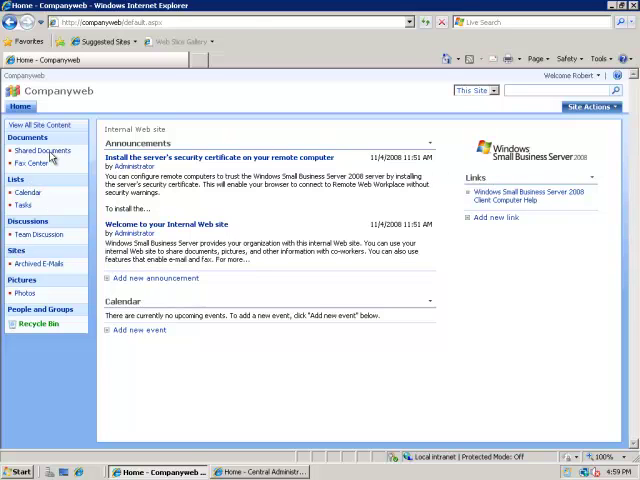
Run Command Prompt as administrator from the Start menu, approving the UAC prompt.
click(43, 150)
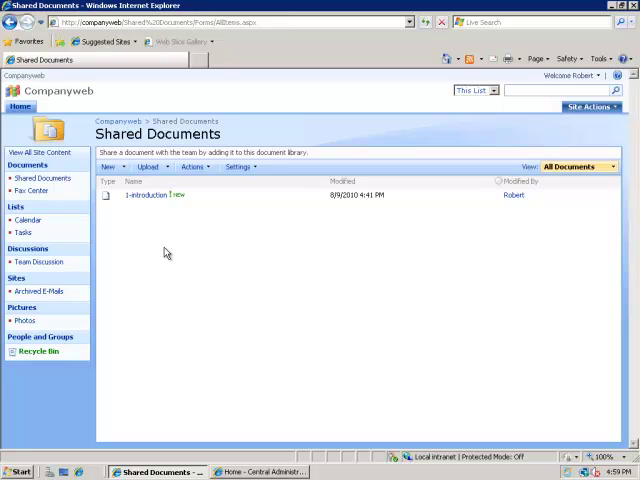
mouse_move(160, 252)
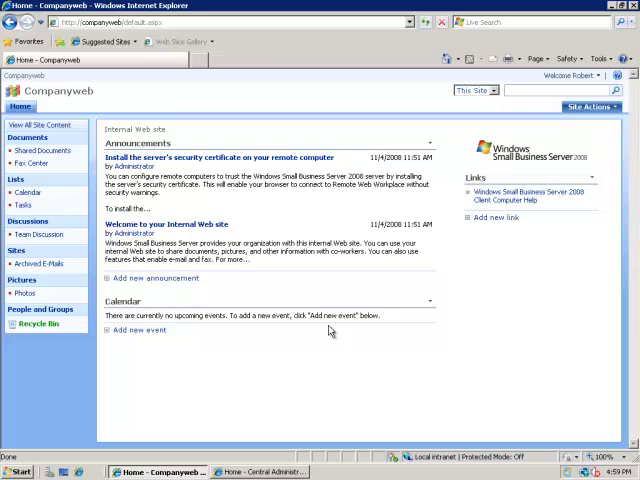
mouse_move(65, 420)
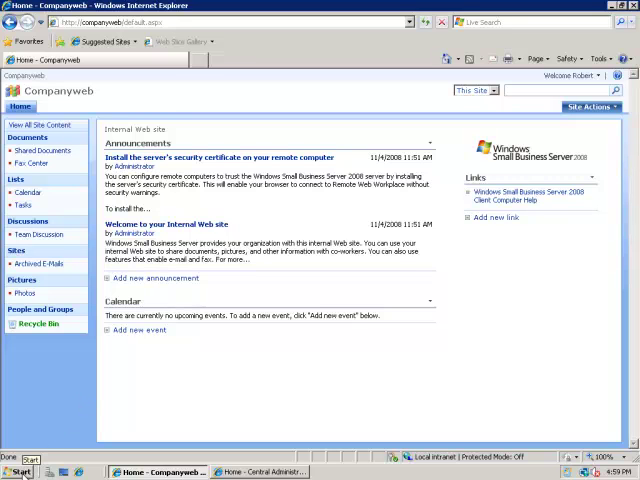
click(17, 471)
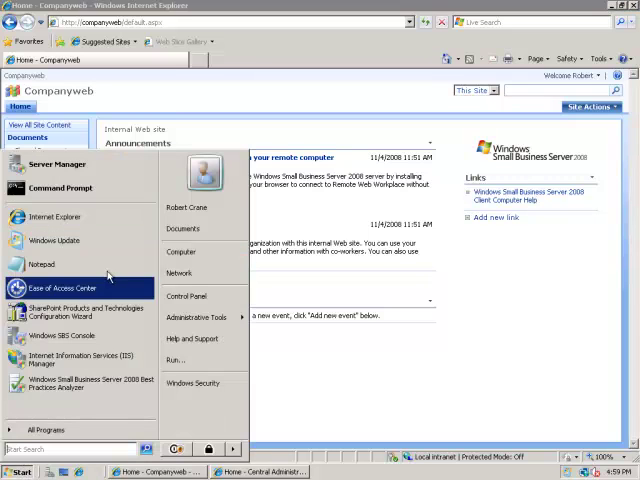
mouse_move(60, 188)
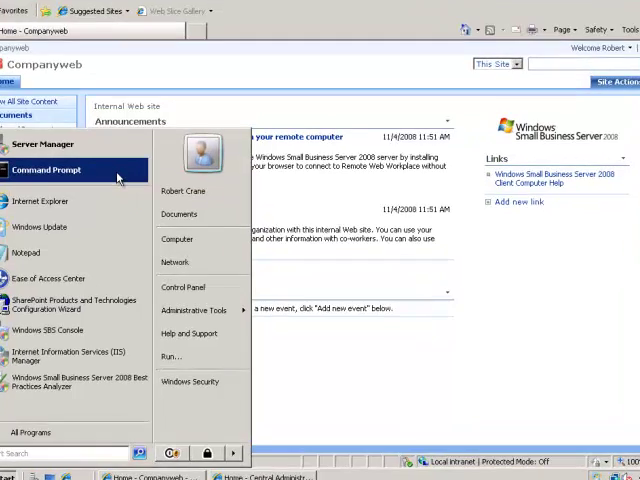
right_click(46, 170)
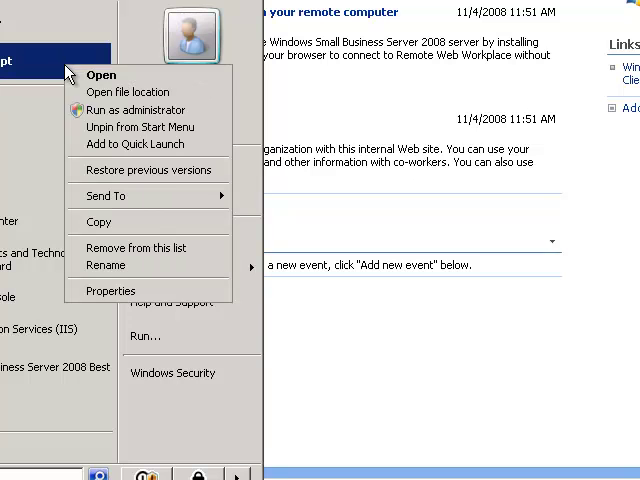
mouse_move(137, 110)
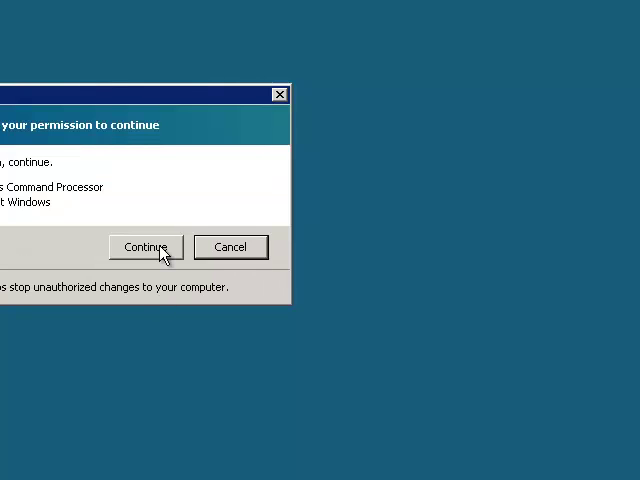
click(144, 247)
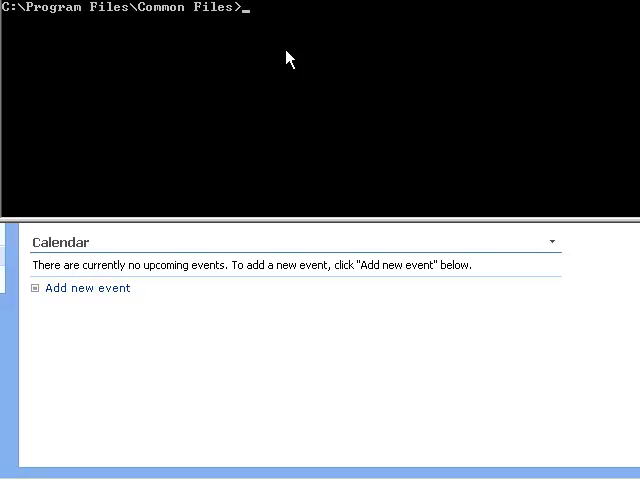
Change directory to Microsoft Shared\Web Server Extensions\12\BIN.
text(cd)
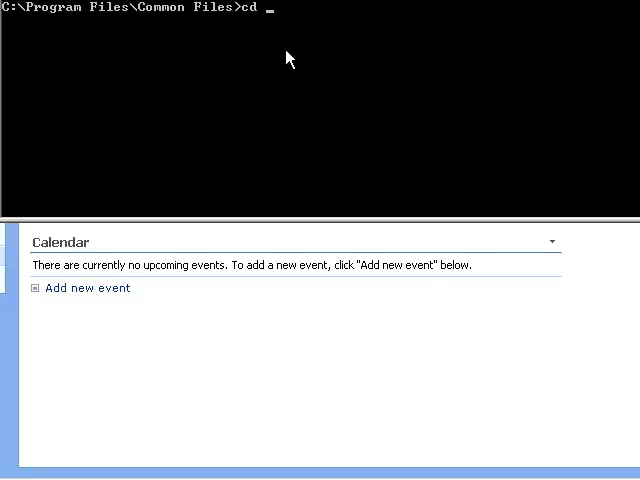
text("Microsoft Shared")
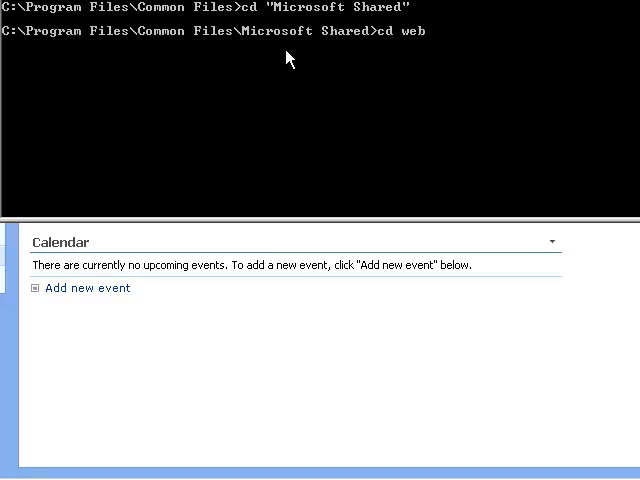
text(ser)
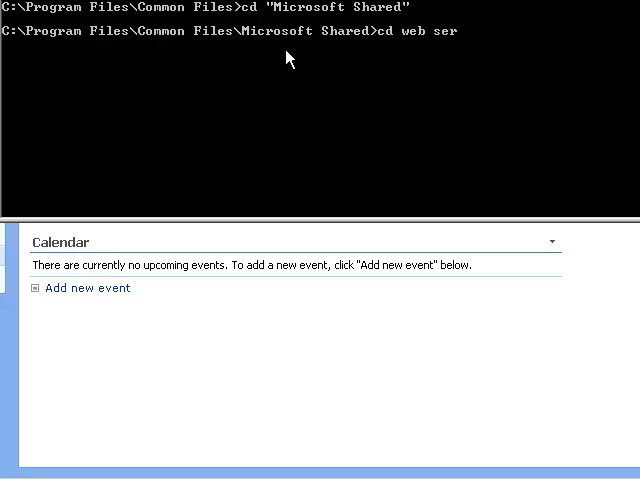
text(ver)
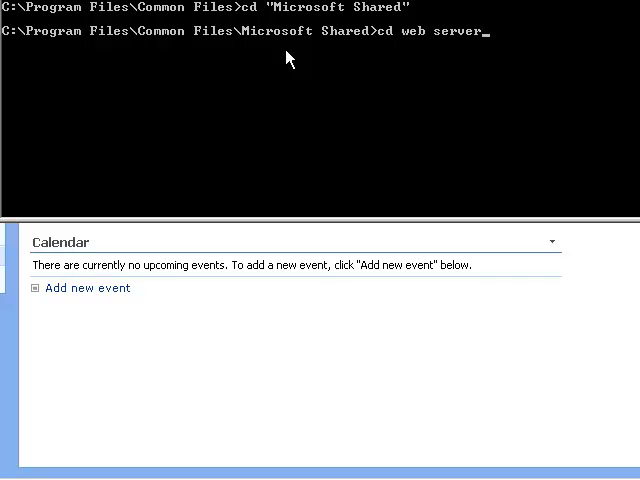
text(extensions)
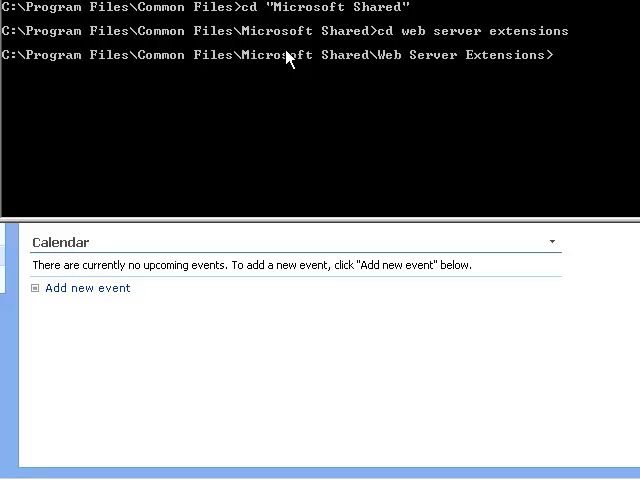
text(cd 12)
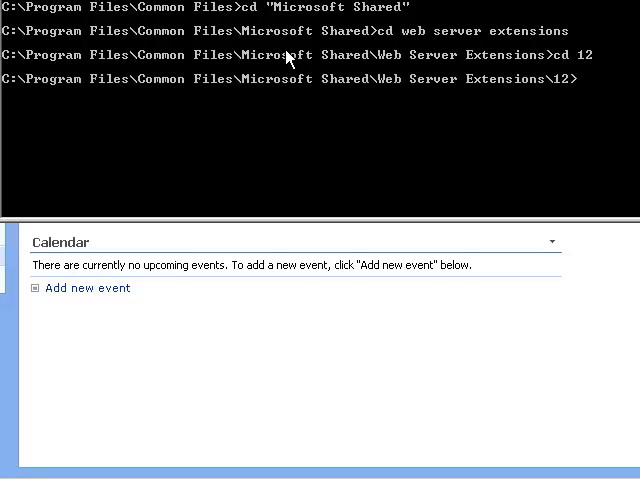
text(cd bin)
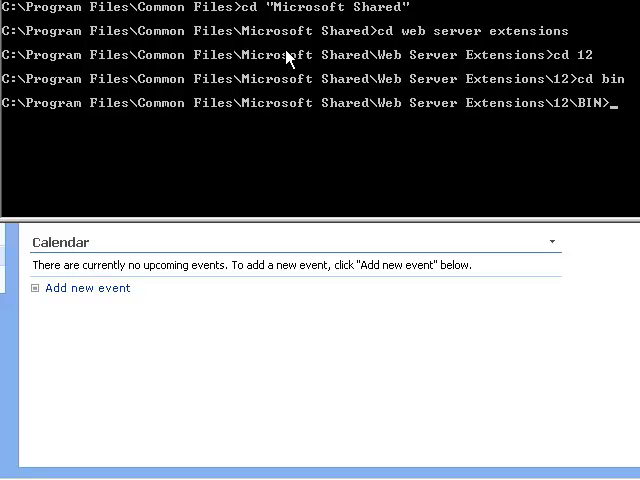
Run stsadm -o preupgradecheck.
text(stsadm -o)
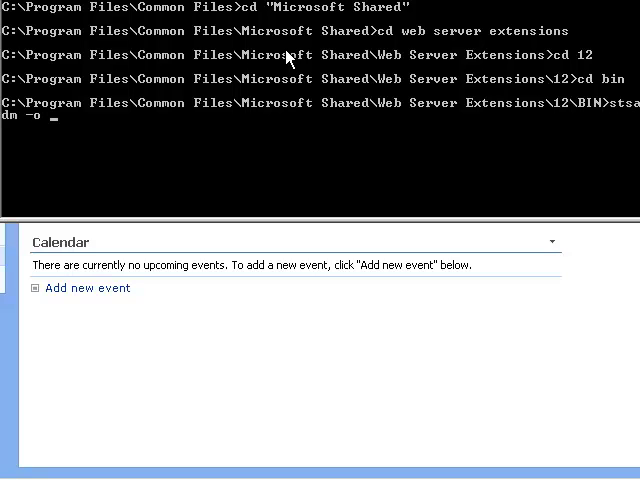
text(preupgrad)
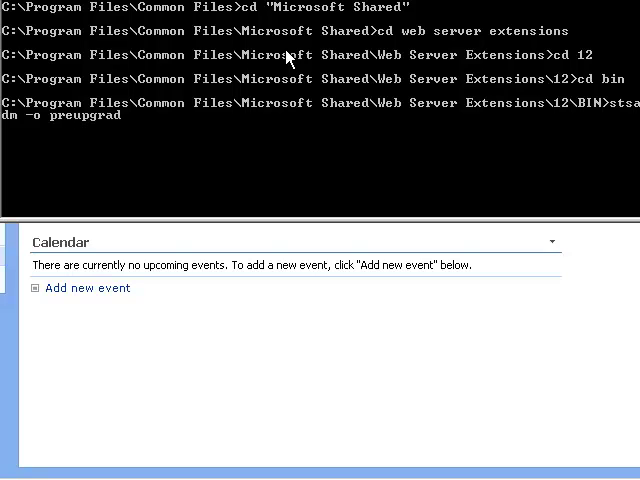
text(eche)
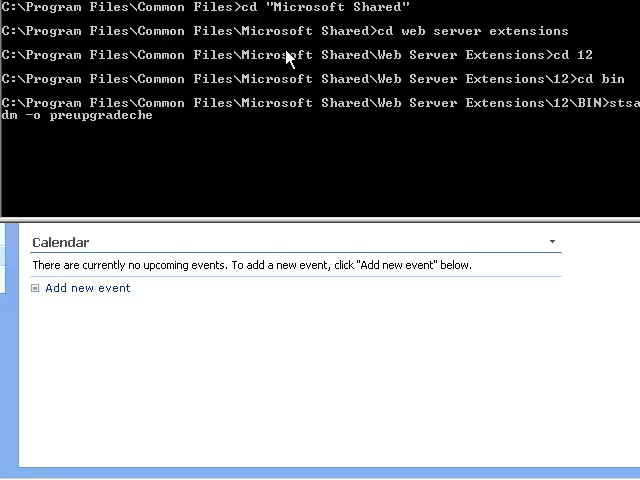
text(ck)
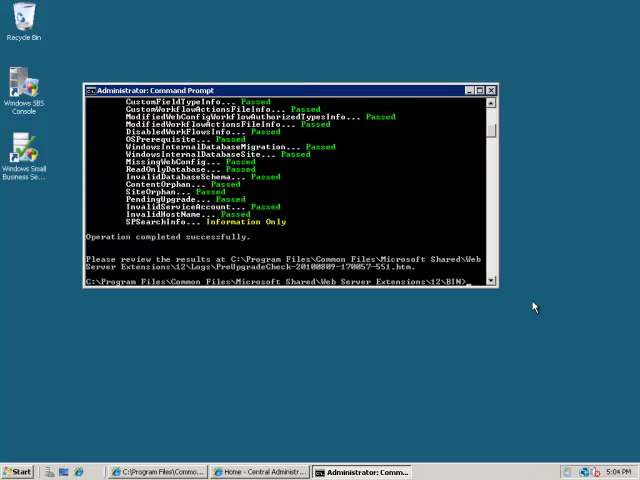
mouse_move(408, 244)
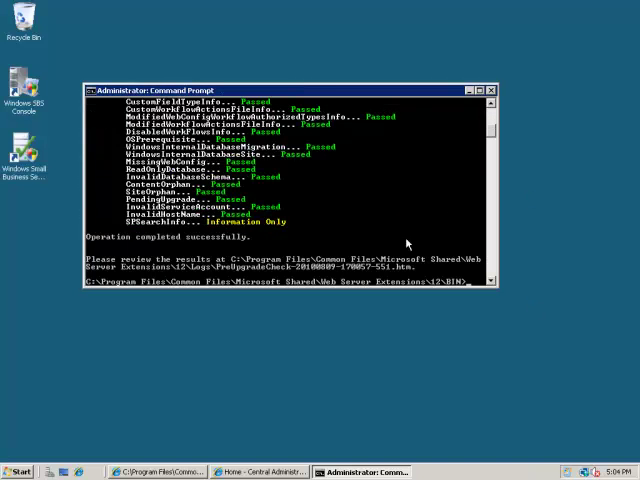
mouse_move(290, 197)
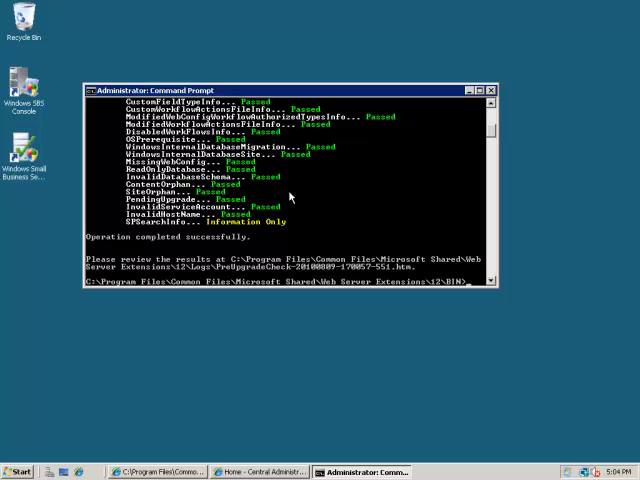
mouse_move(198, 244)
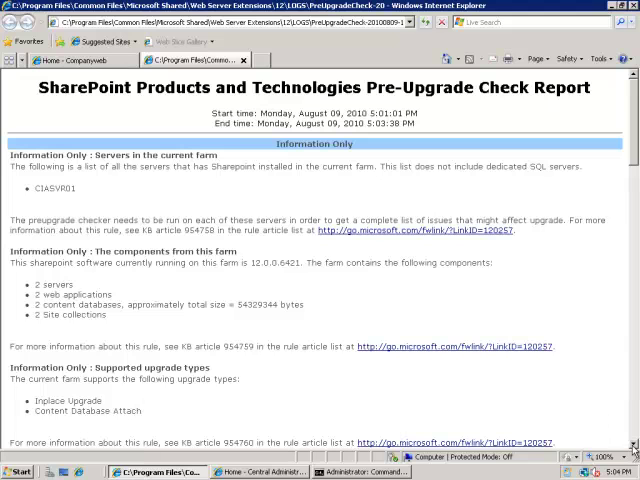
scroll(down, 3)
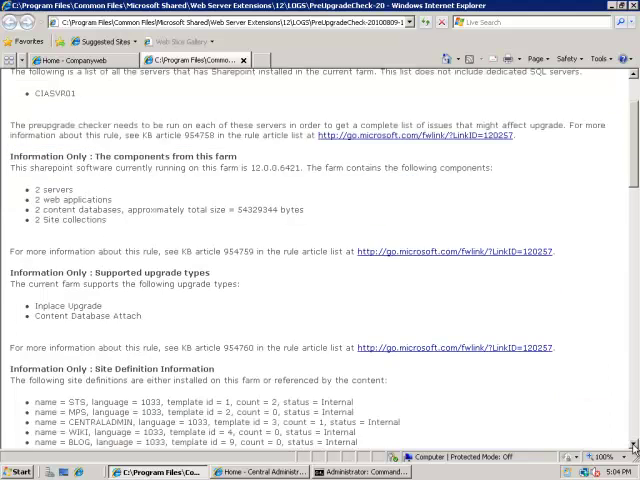
scroll(down, 3)
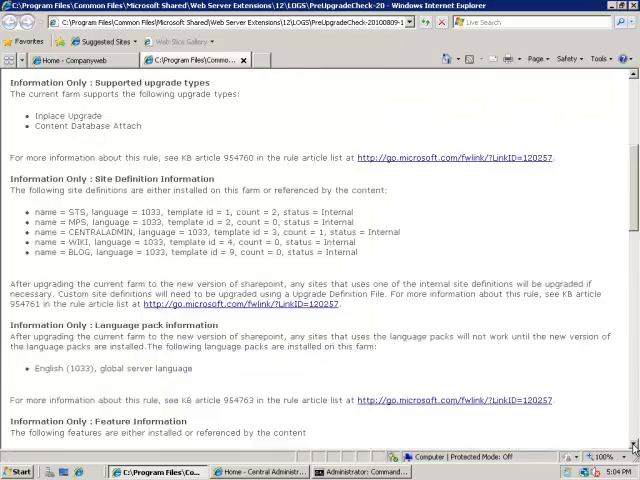
scroll(down, 3)
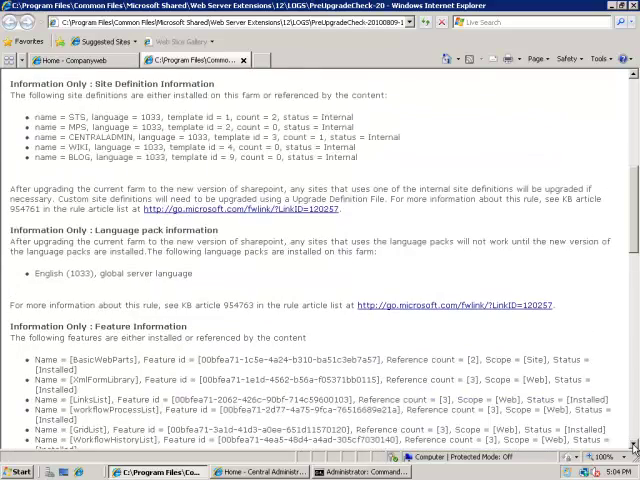
scroll(down, 3)
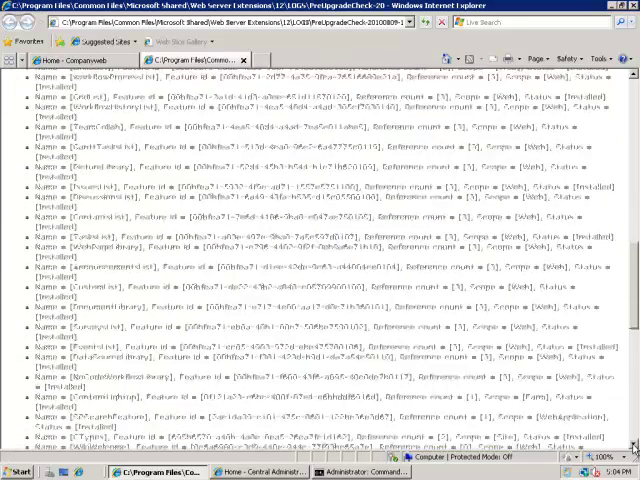
scroll(down, 3)
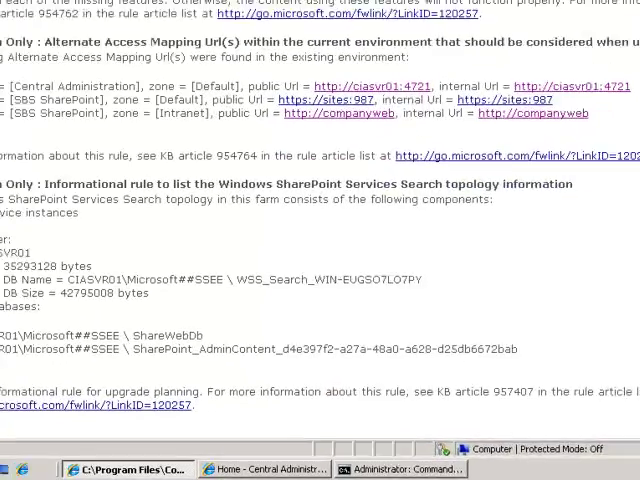
scroll(down, 3)
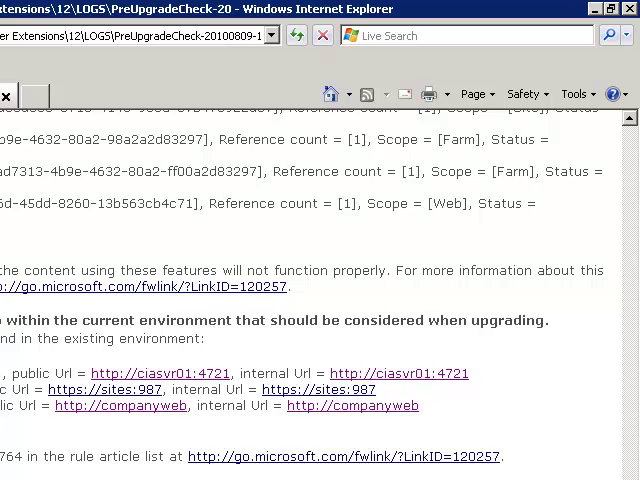
mouse_move(98, 363)
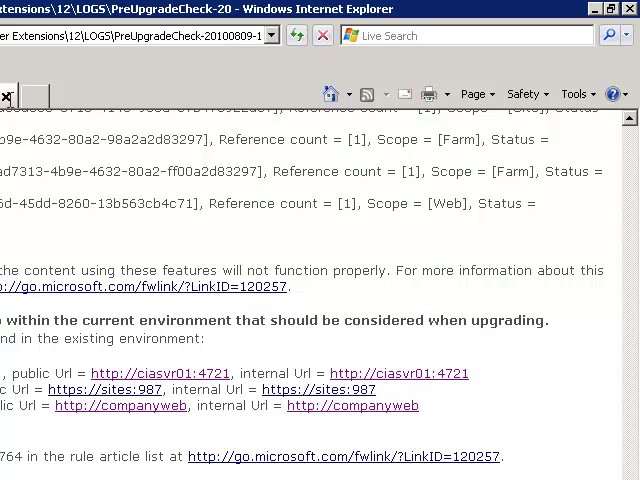
mouse_move(7, 96)
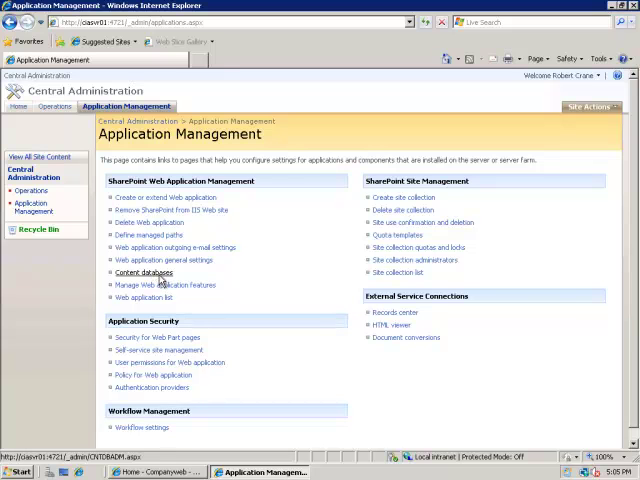
Open Content databases from Application Management to list ShareWebDb.
click(145, 272)
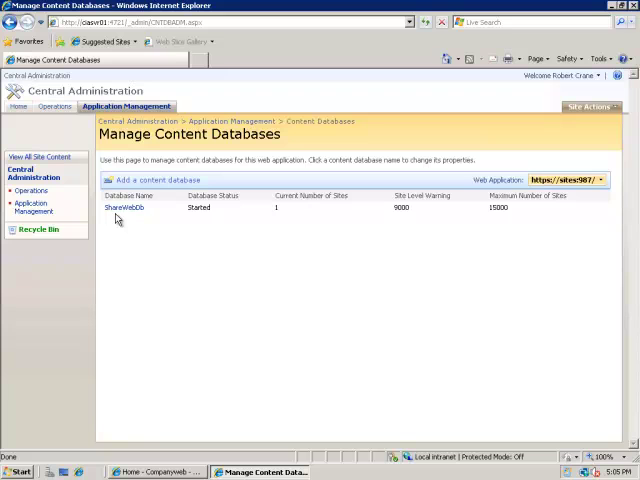
mouse_move(143, 221)
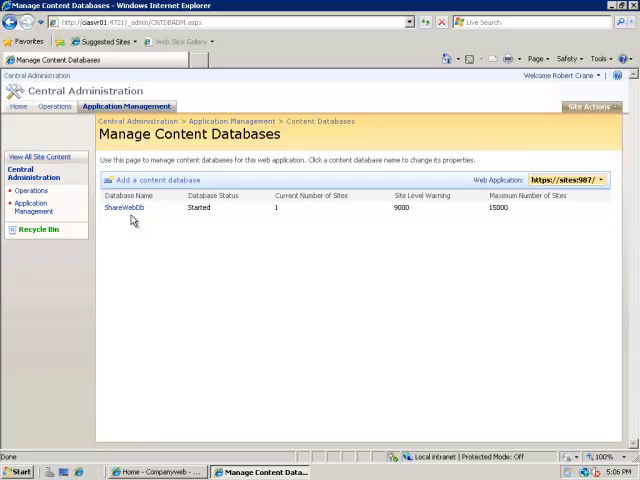
mouse_move(145, 389)
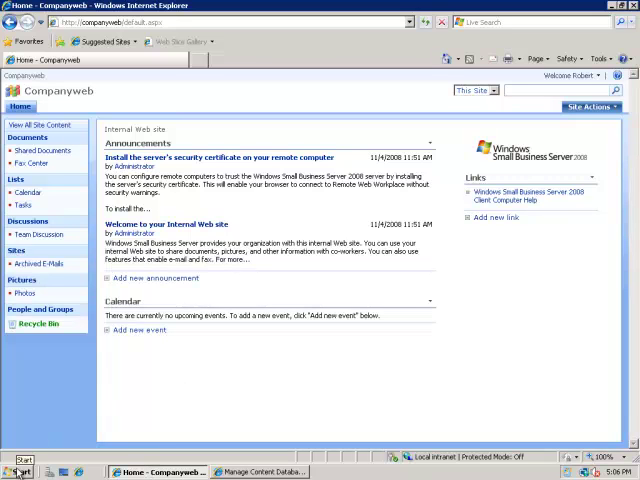
Explore from the Start button and expand Local Disk (C:) > Windows in the tree.
right_click(22, 462)
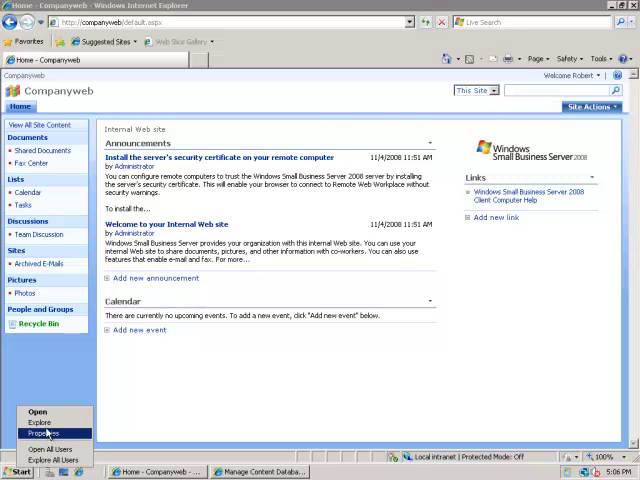
click(39, 421)
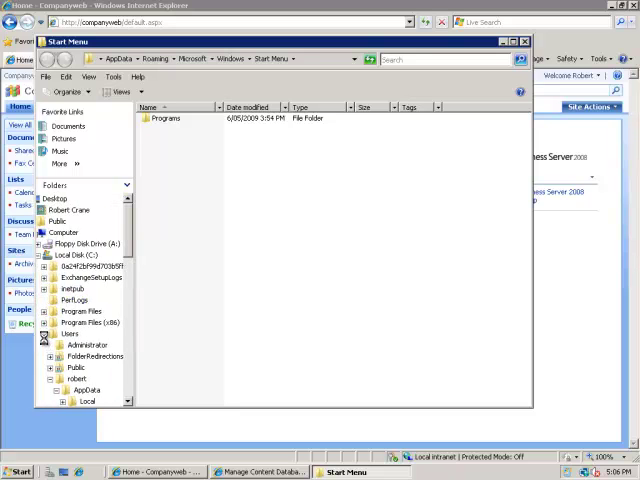
click(42, 333)
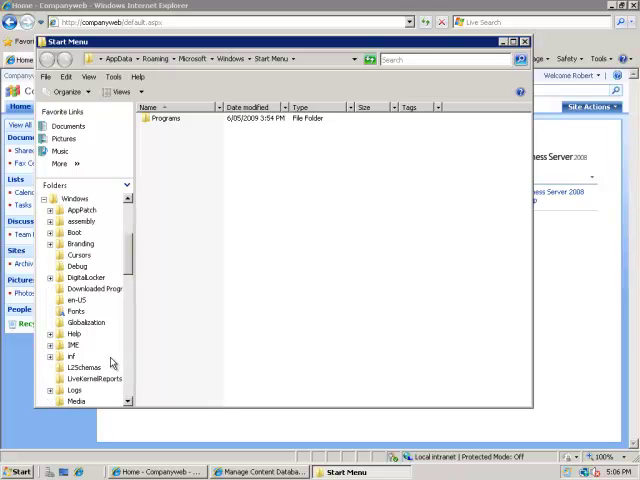
scroll(down, 3)
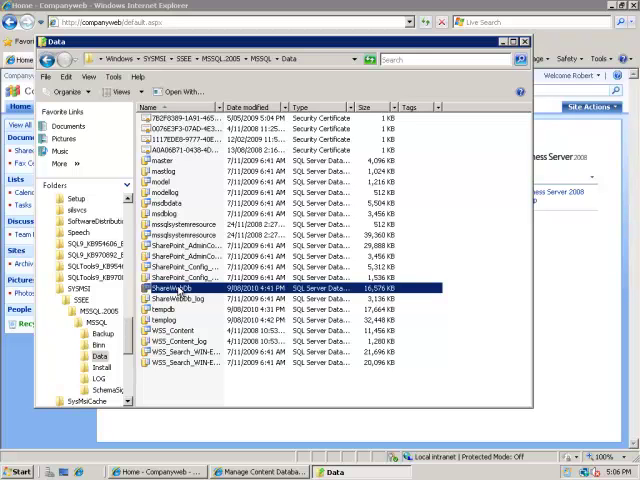
Select the ShareWebDb files in the SSEE MSSQL Data folder, then minimise Explorer.
click(185, 301)
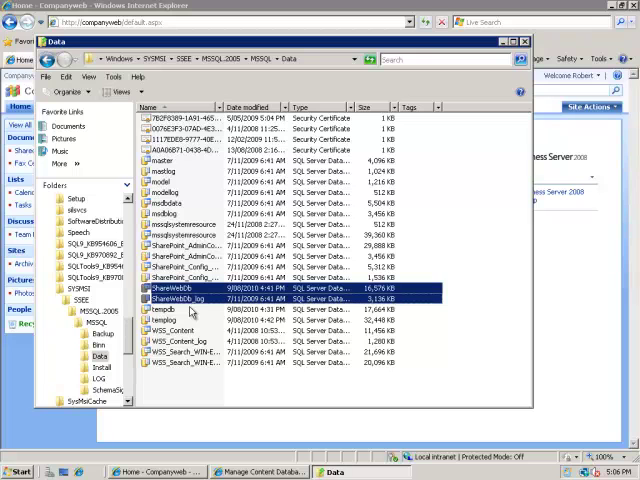
mouse_move(190, 304)
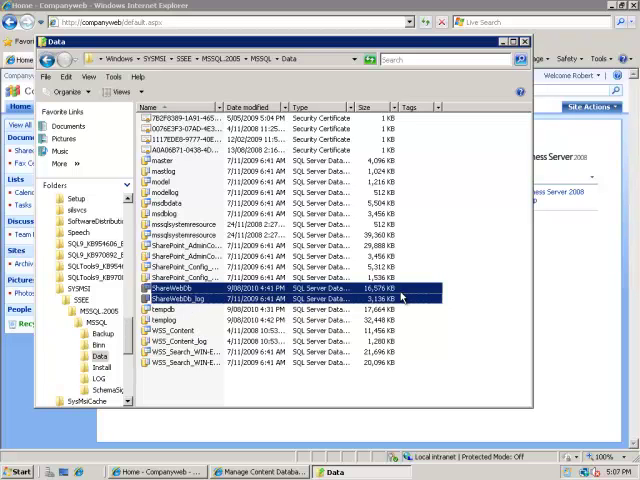
mouse_move(400, 298)
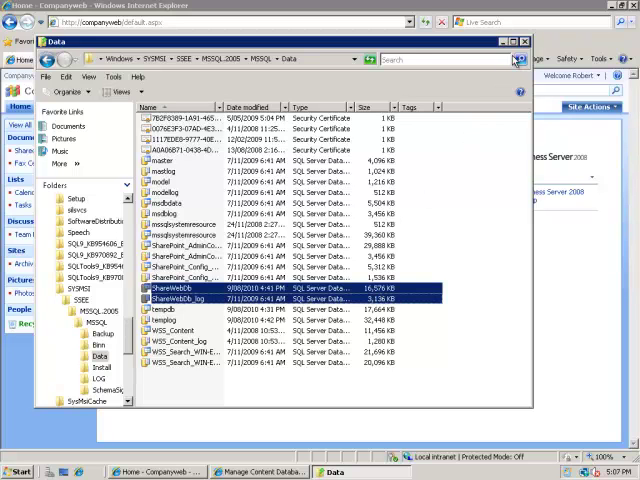
click(524, 42)
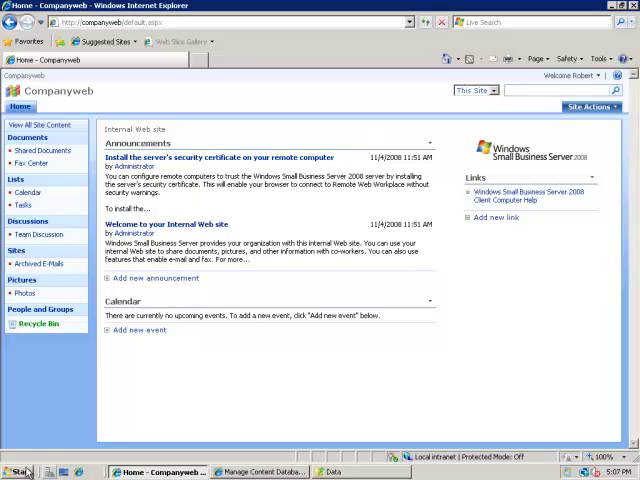
Launch Services from Administrative Tools and scroll to Windows Internal Database.
click(20, 471)
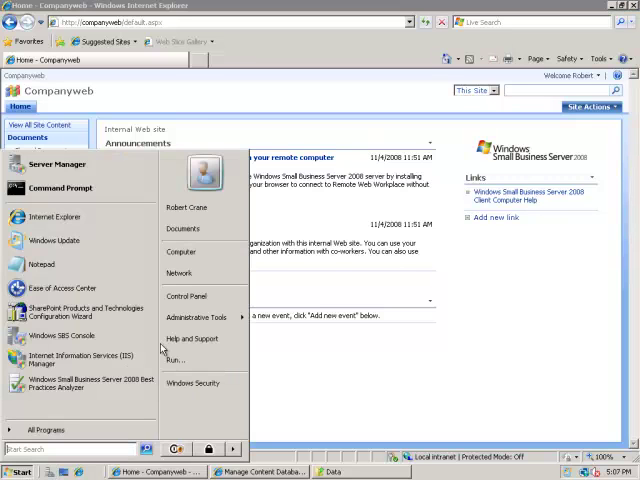
mouse_move(192, 317)
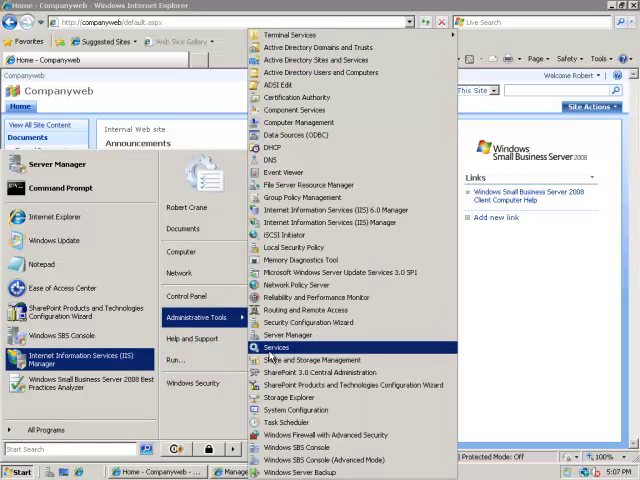
click(276, 347)
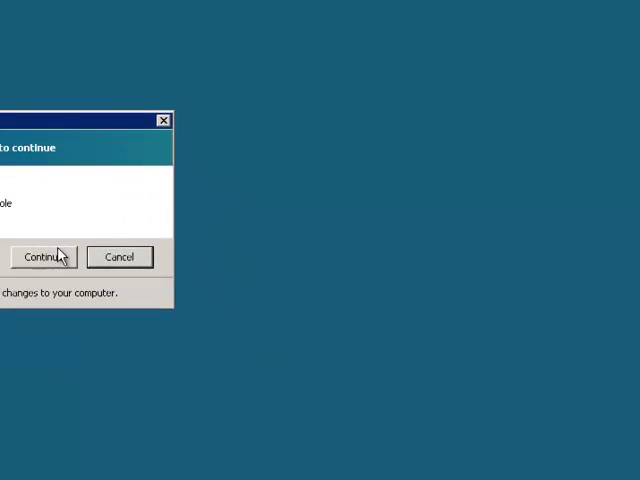
click(42, 257)
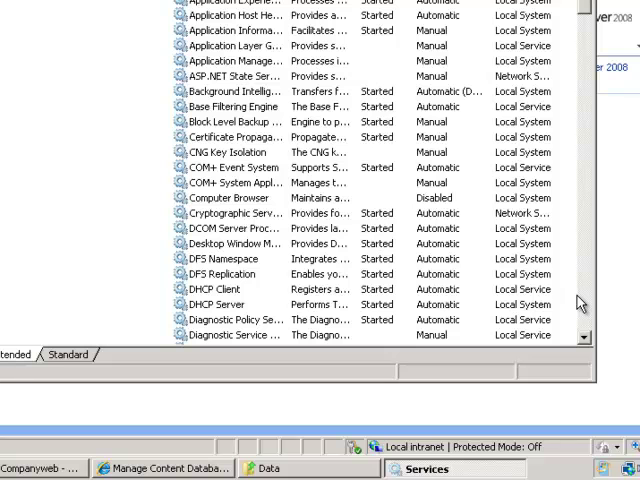
scroll(down, 3)
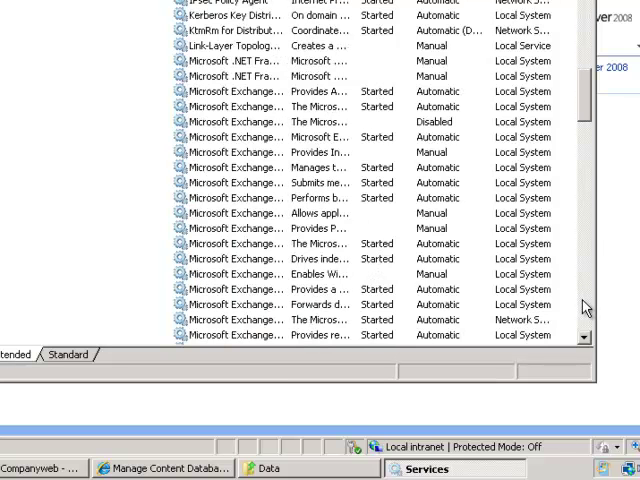
scroll(down, 3)
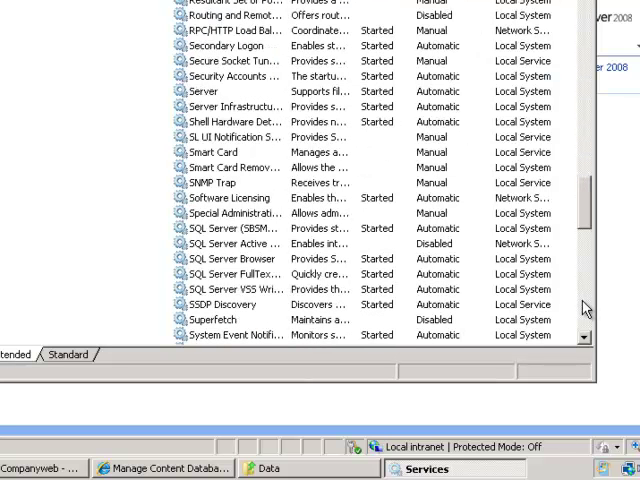
scroll(down, 3)
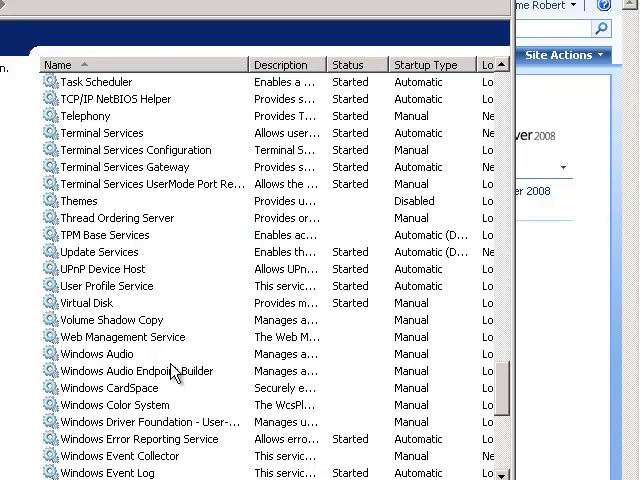
mouse_move(175, 375)
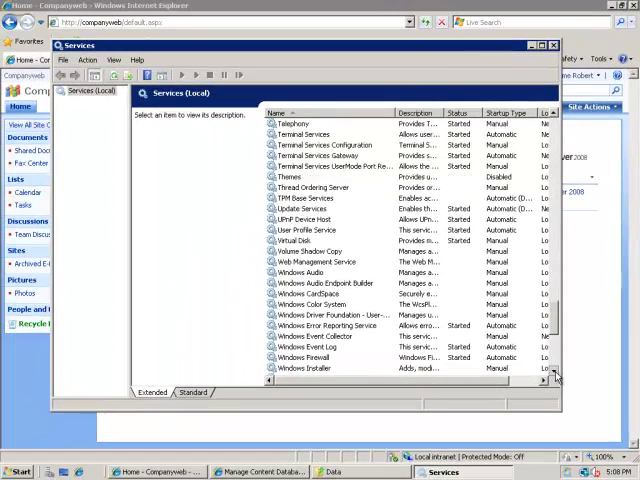
scroll(down, 3)
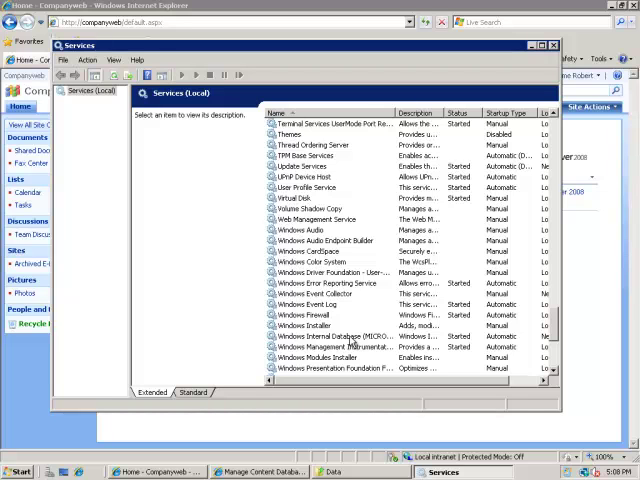
Stop the Windows Internal Database (MICROSOFT##SSEE) service.
right_click(340, 336)
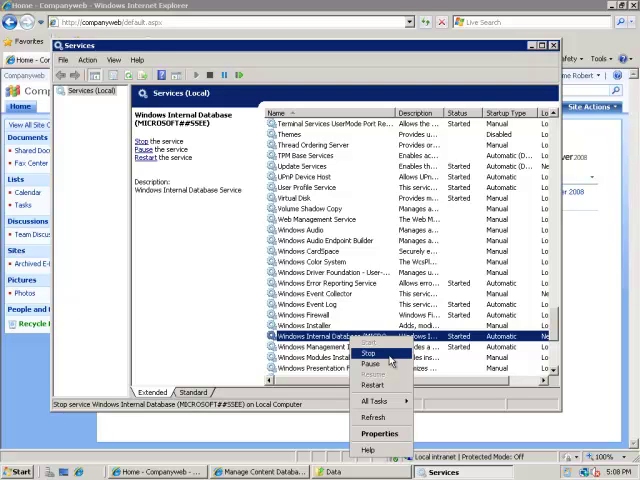
click(368, 353)
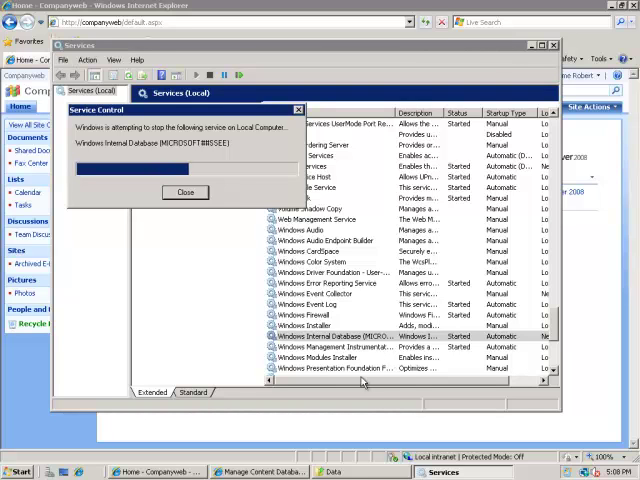
click(185, 192)
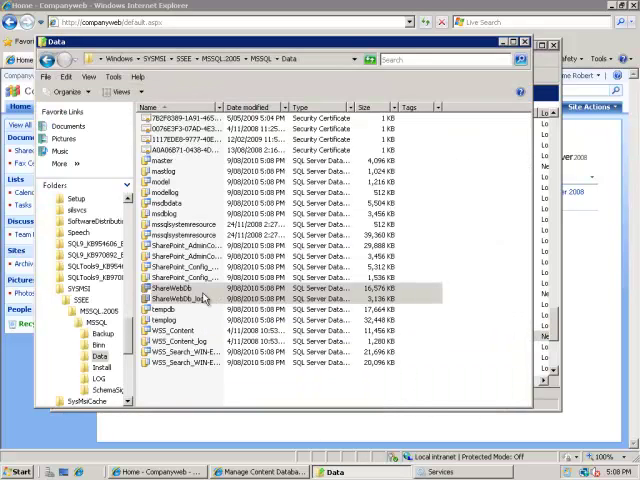
Paste ShareWebDb and ShareWebDb_log onto Local Disk (D:), approving both permission prompts.
click(180, 298)
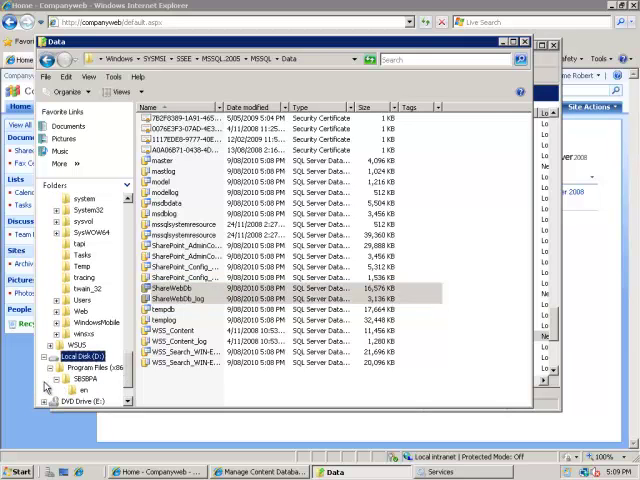
click(85, 357)
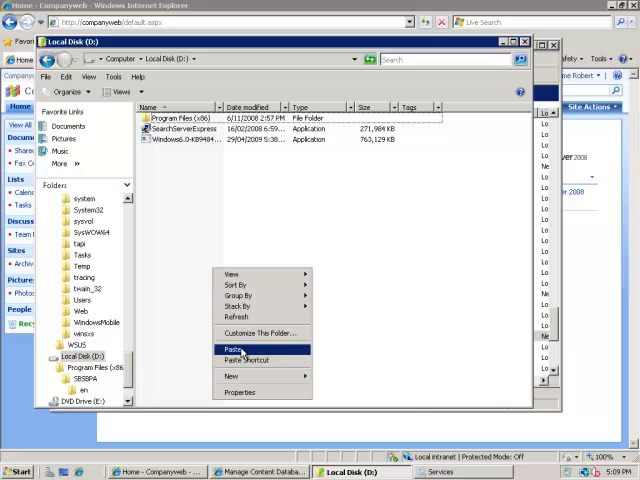
click(232, 349)
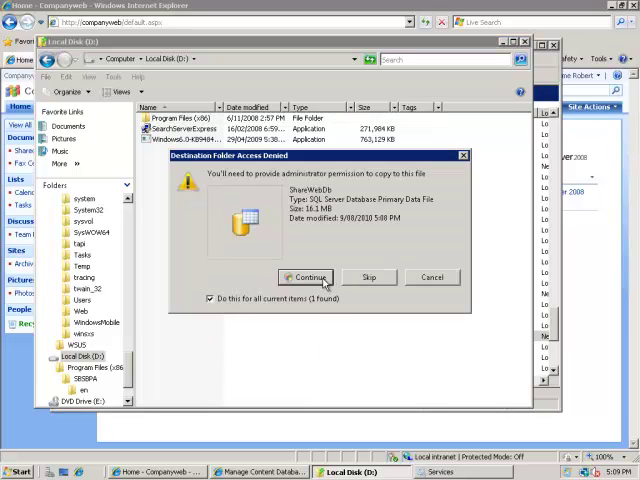
click(305, 277)
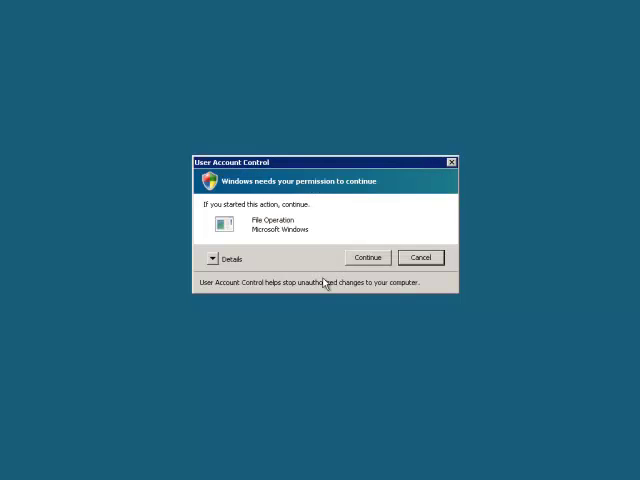
click(367, 257)
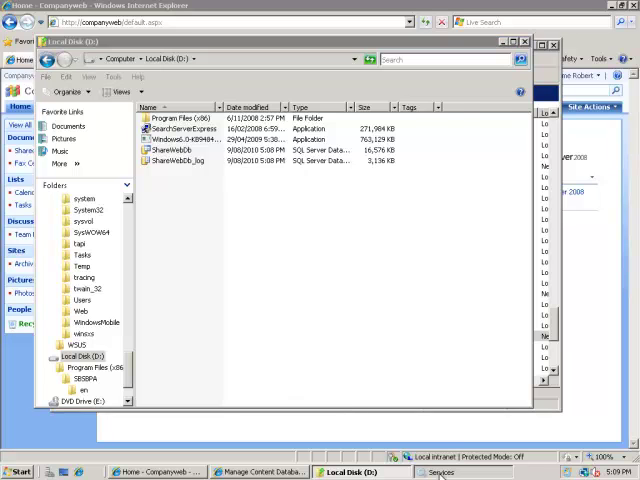
Restart the Windows Internal Database service and minimise the D: drive window.
click(443, 471)
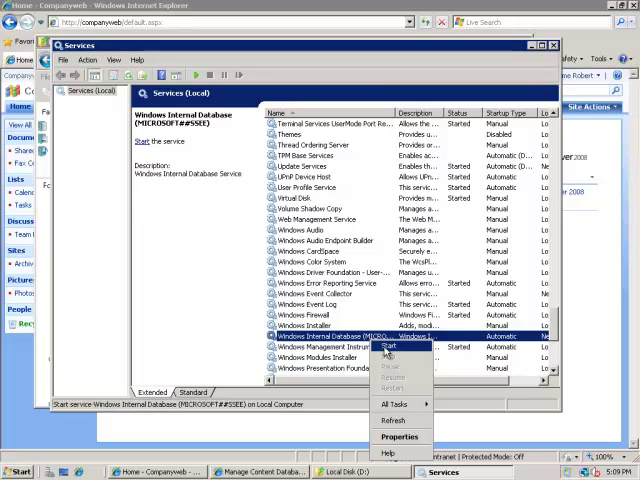
click(385, 347)
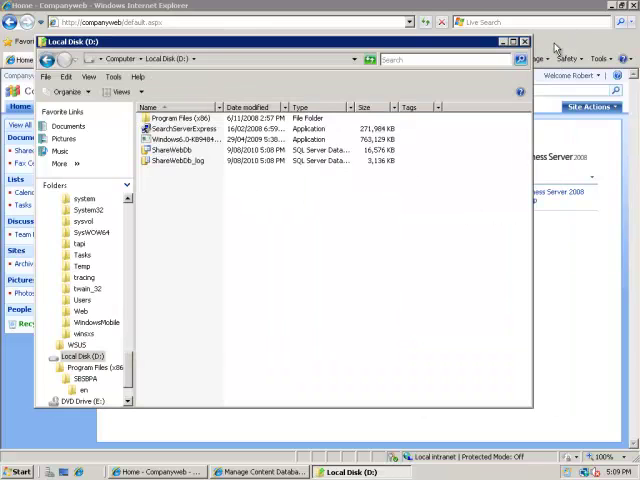
click(524, 41)
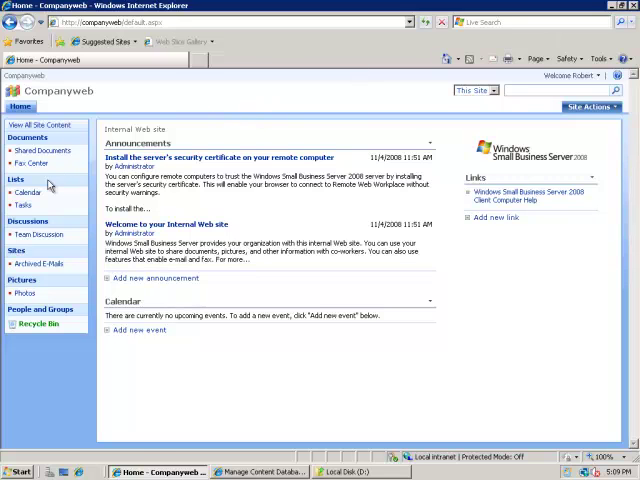
click(28, 192)
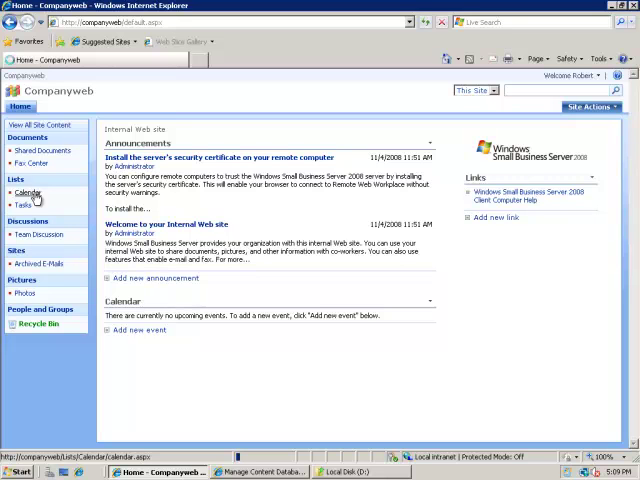
click(27, 192)
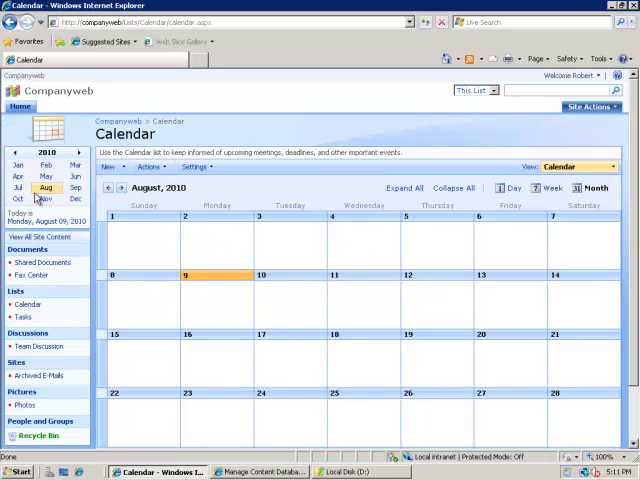
mouse_move(194, 259)
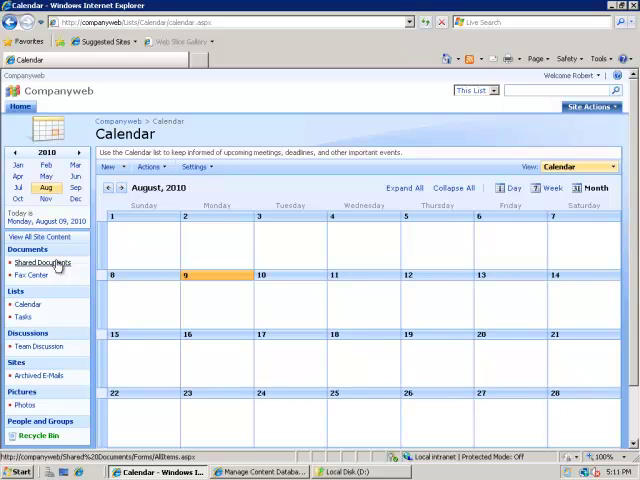
click(42, 261)
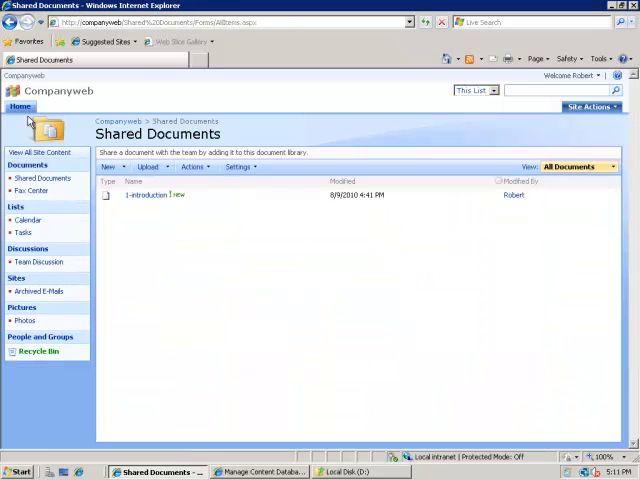
click(20, 107)
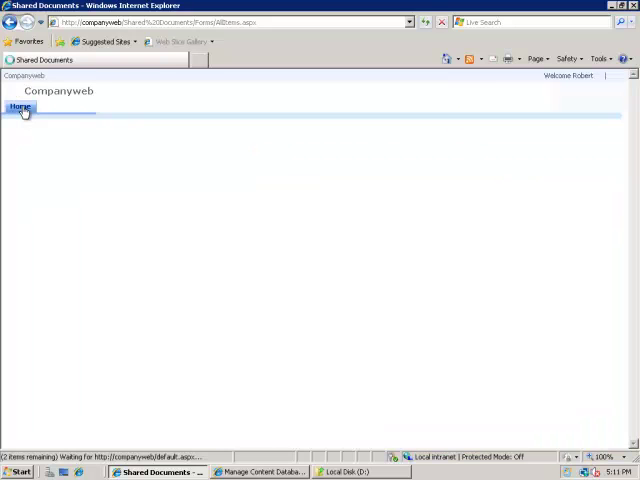
click(20, 107)
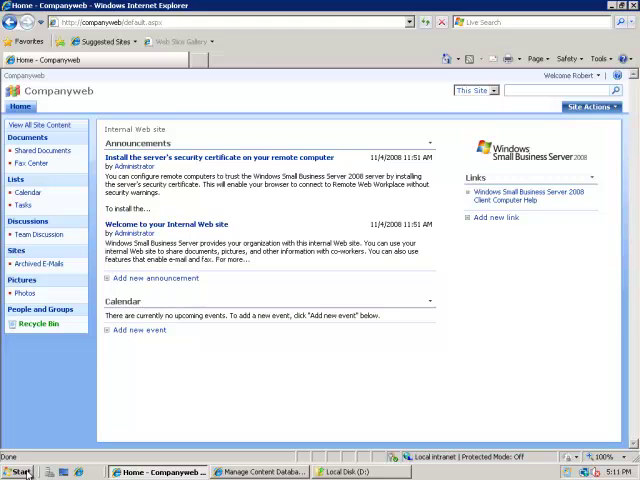
Run Command Prompt as administrator and approve User Account Control.
right_click(18, 471)
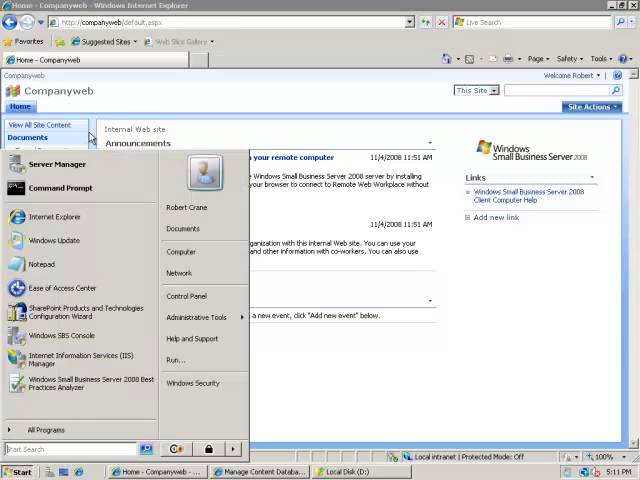
mouse_move(60, 188)
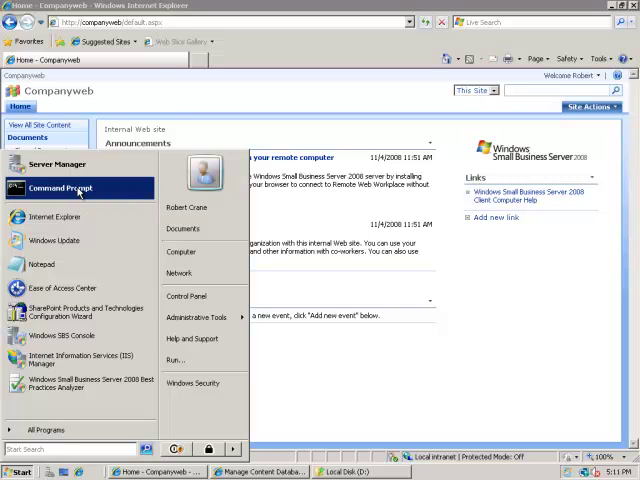
mouse_move(55, 217)
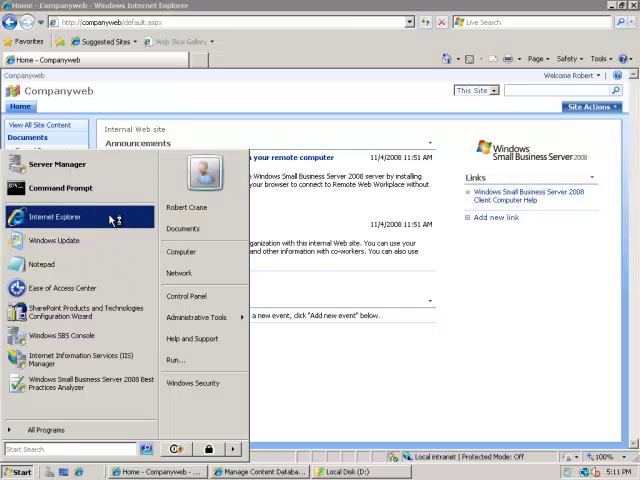
click(60, 187)
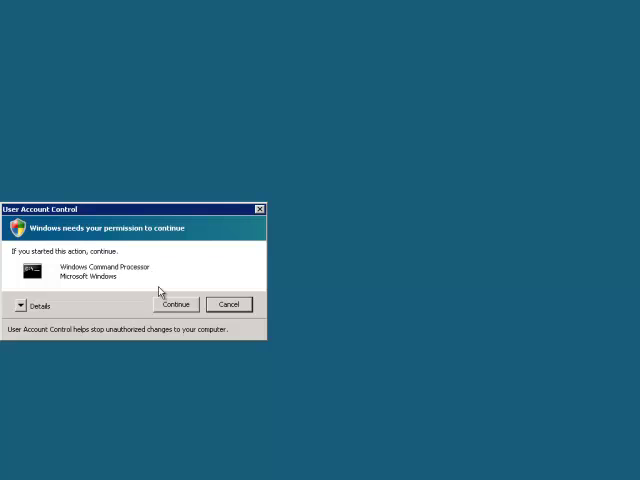
click(175, 304)
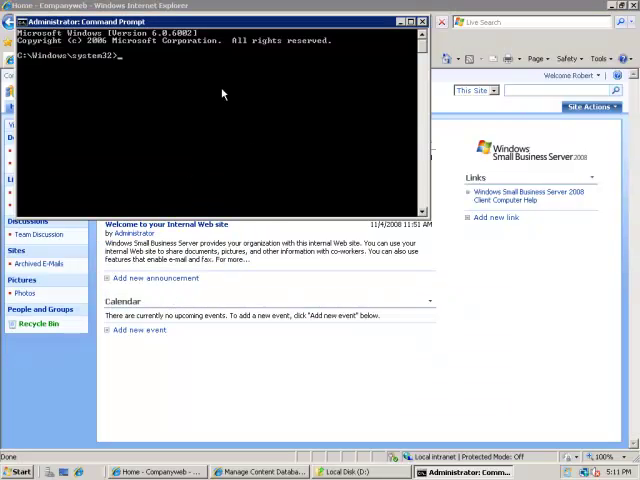
Move into Program Files\Common Files\Microsoft Shared\web server extensions\12\bin and start typing stsadm.
text(cd \program)
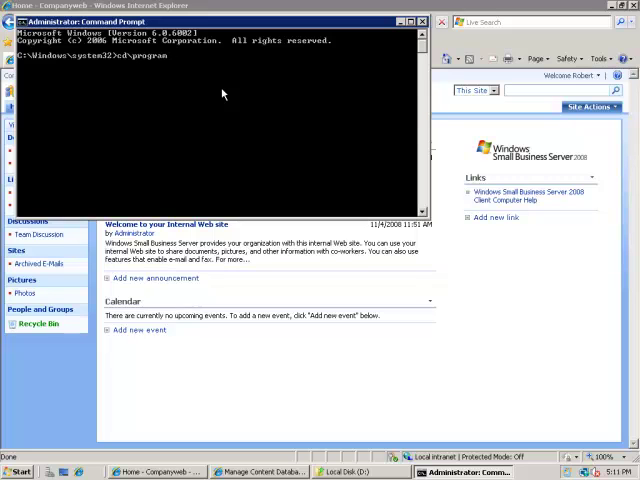
text(files)
text(cd microsoft shar)
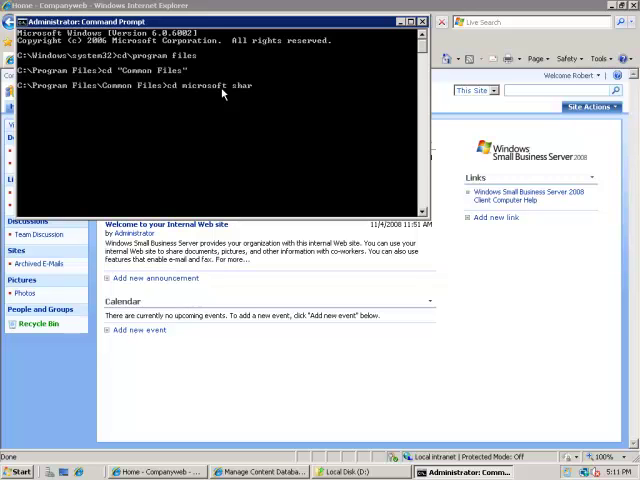
text(e)
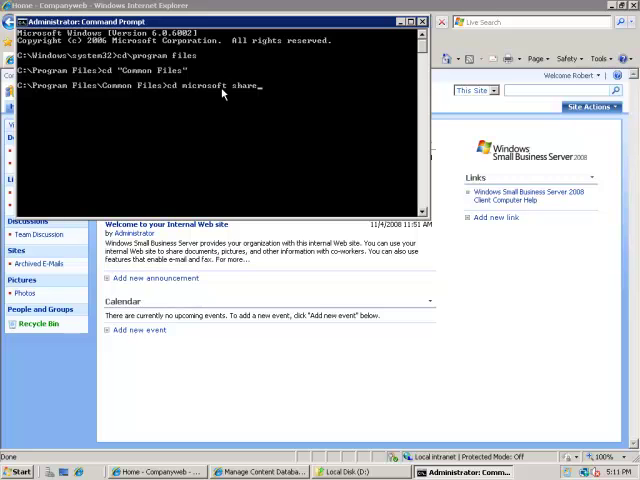
text(d)
text(cd web)
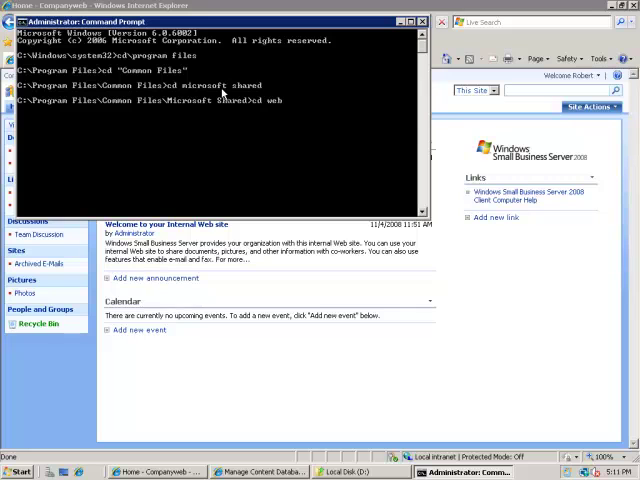
text(server)
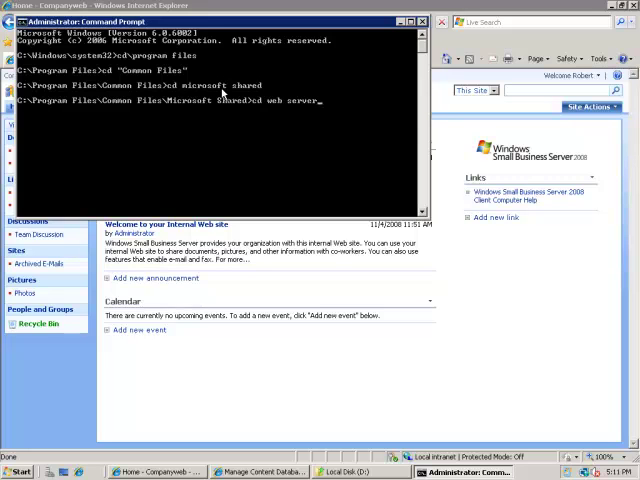
text(extensions)
text(cd 12)
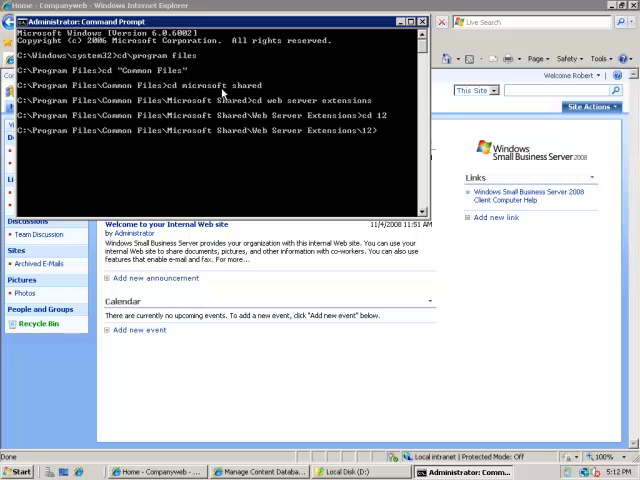
text(cd bin)
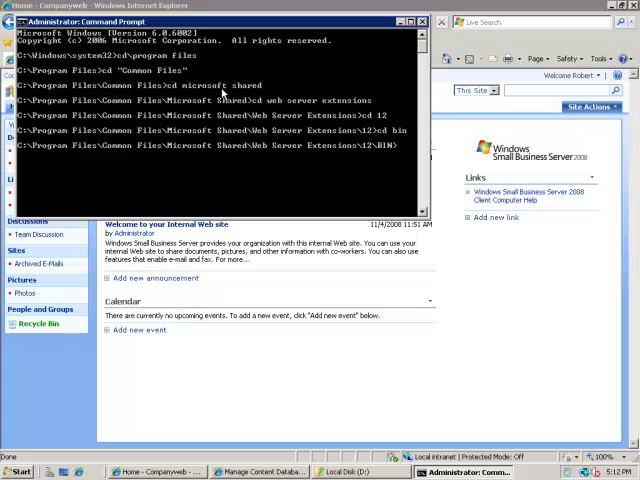
text(stst)
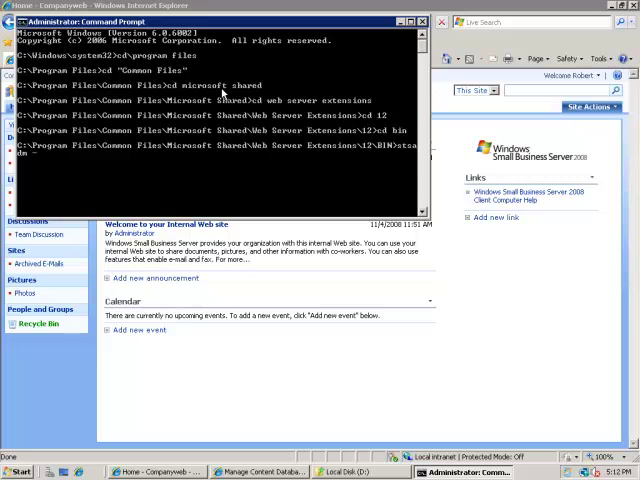
text(-o backup)
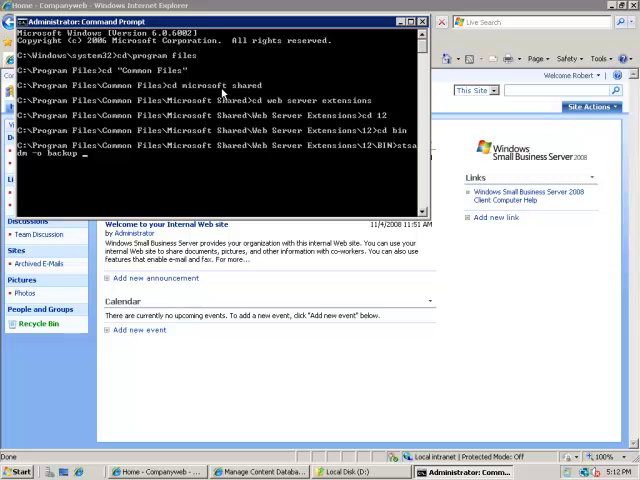
text(-url)
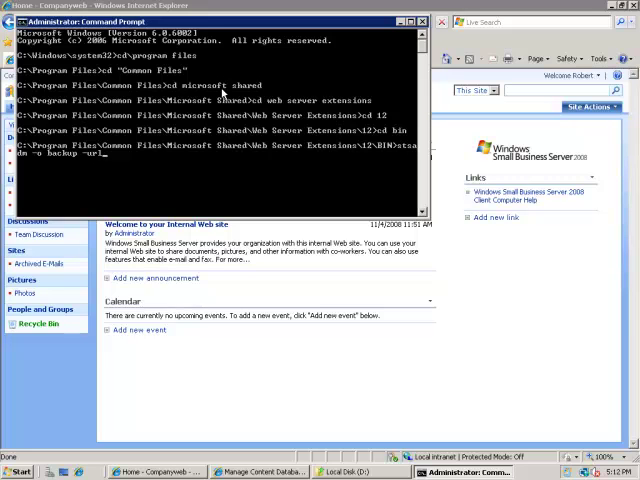
text(ht)
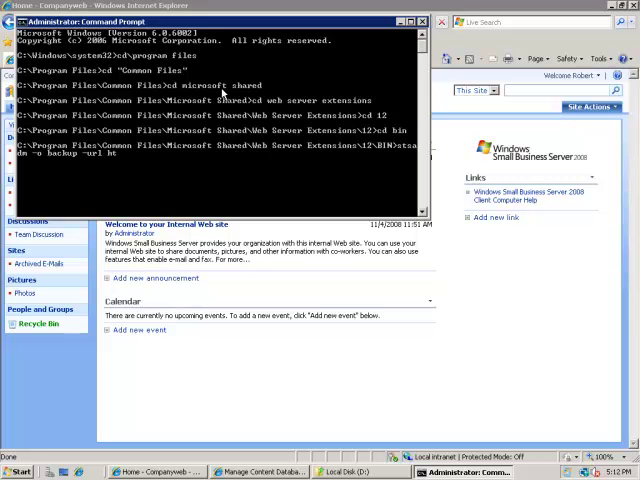
text(tp:)
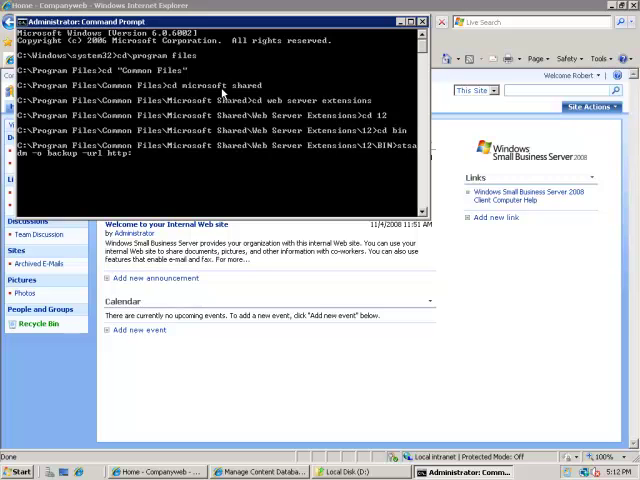
text(//companyweb)
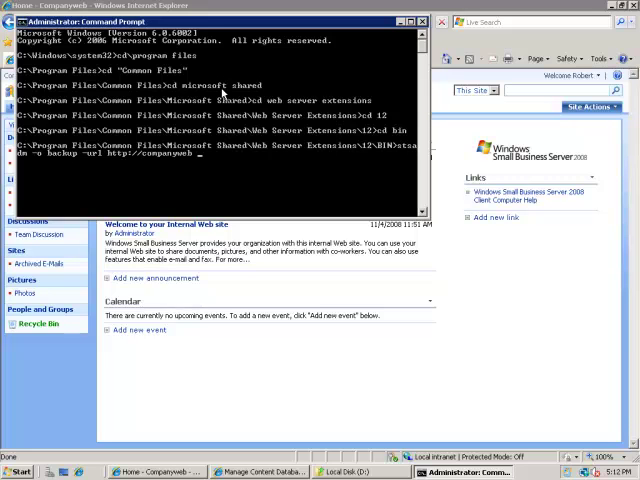
text(-file)
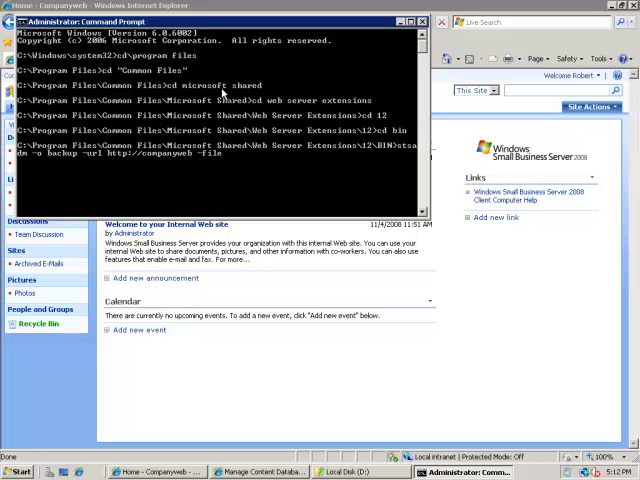
text(name d:\)
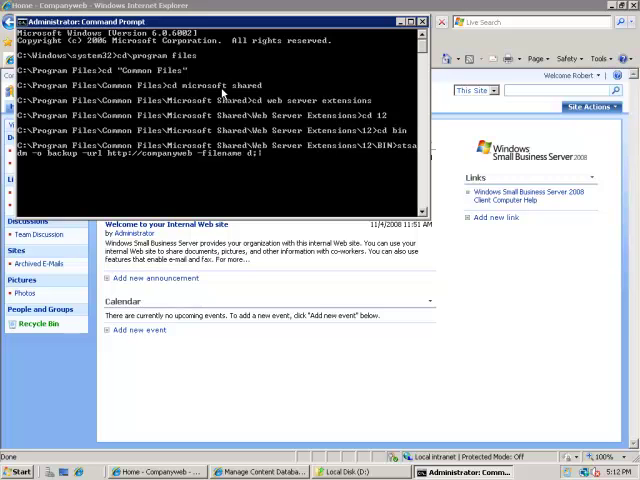
text(companyweb)
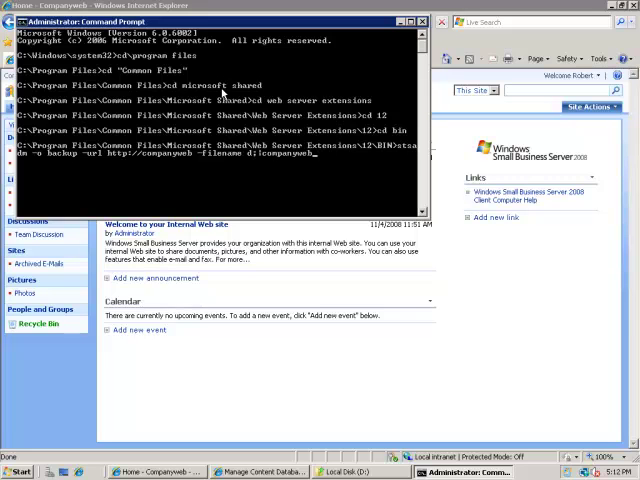
text(.dat)
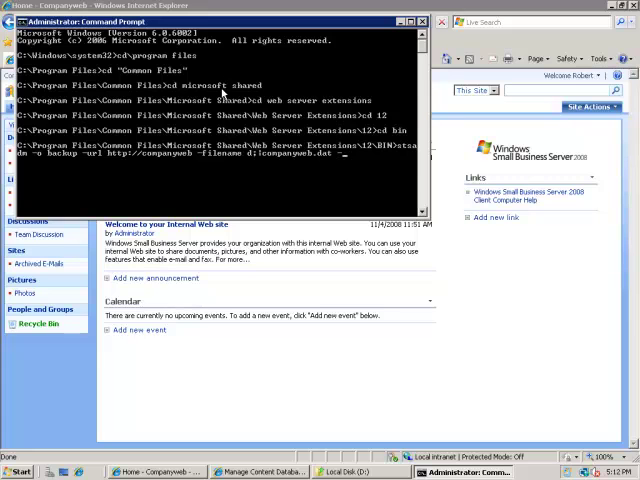
text(-overwrite)
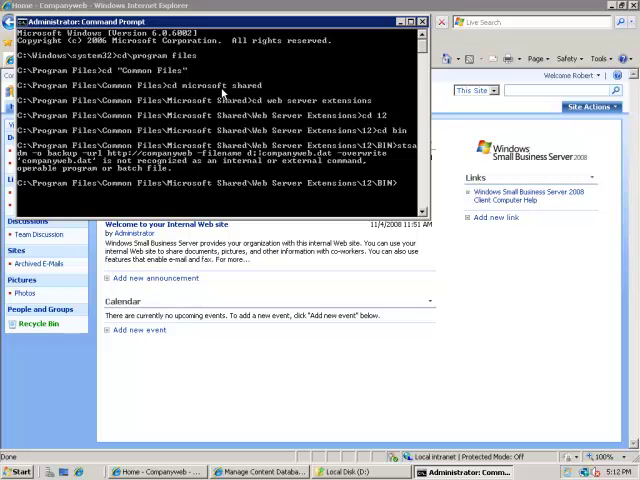
text(stsadm -o backup -url http://companyweb -filename d:\companyweb.dat -overwrite)
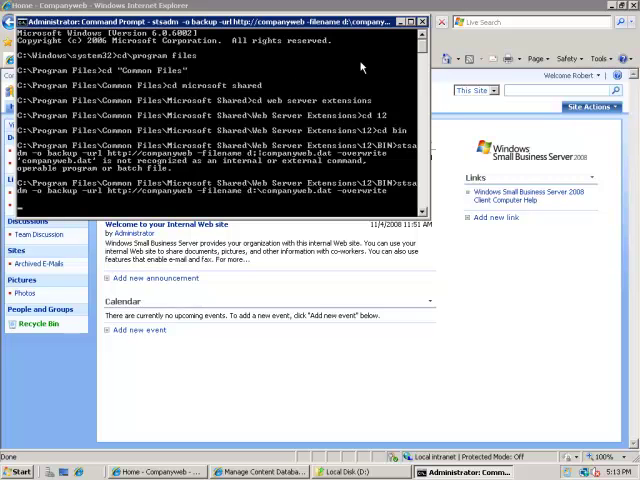
key(Return)
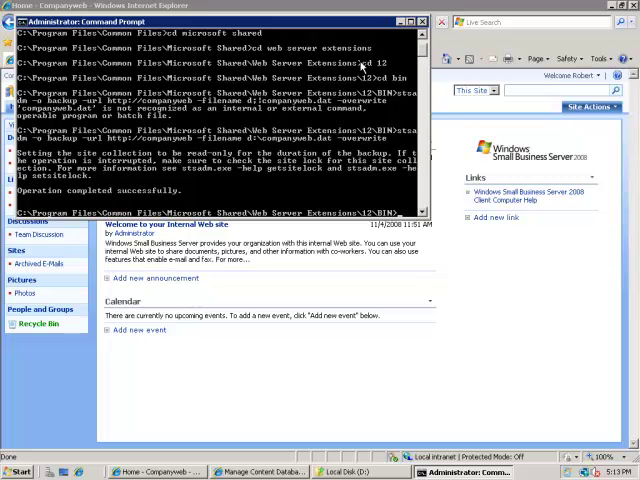
mouse_move(185, 192)
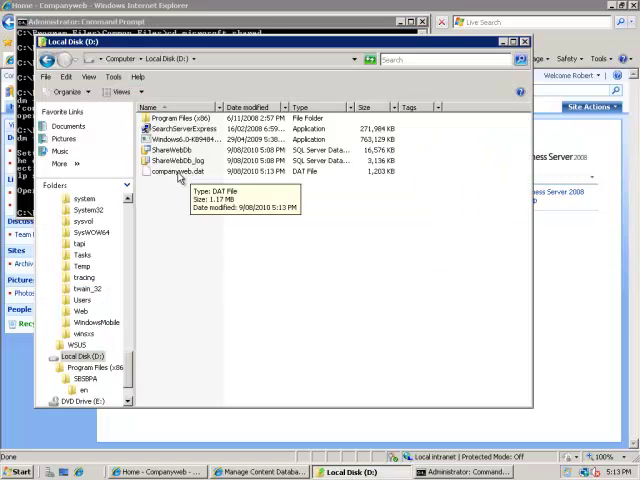
mouse_move(333, 180)
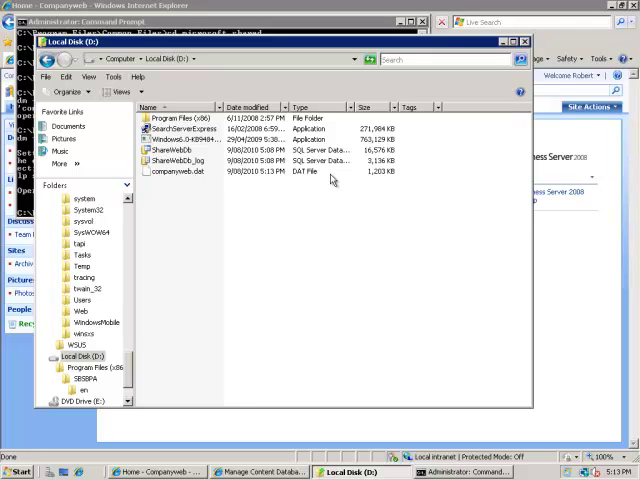
mouse_move(380, 180)
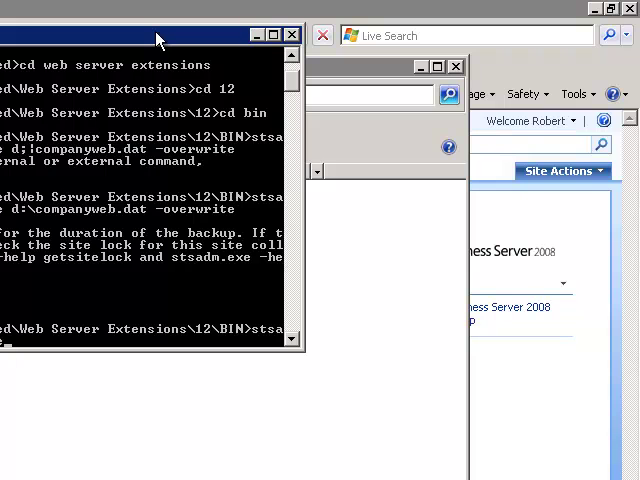
text(d:\com)
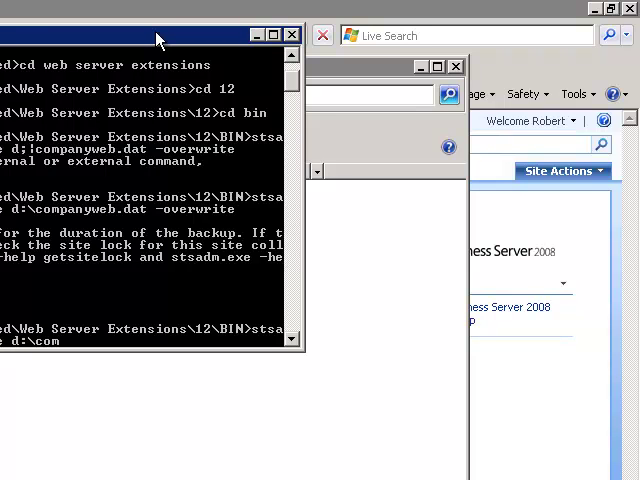
text(cw)
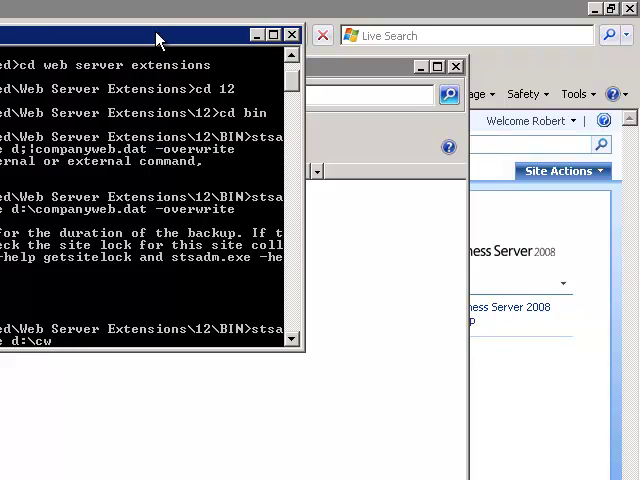
text(export)
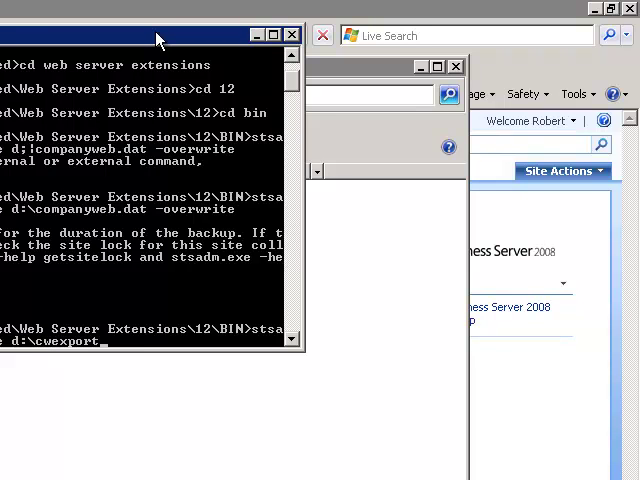
text(.dat)
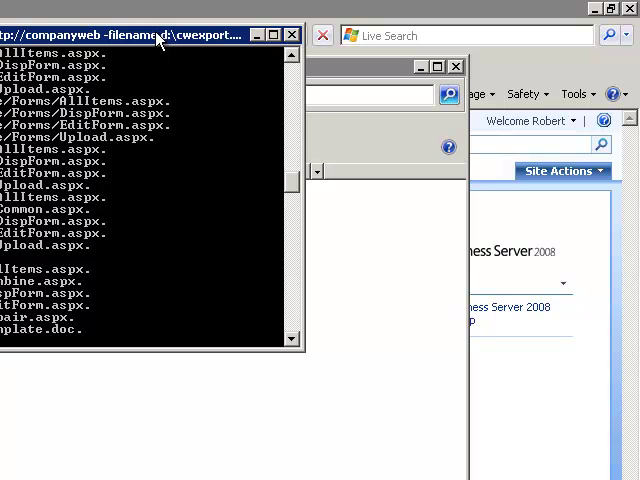
scroll(down, 3)
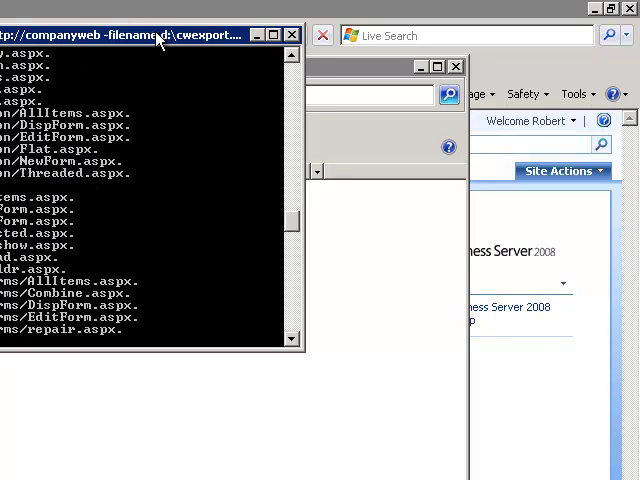
scroll(down, 3)
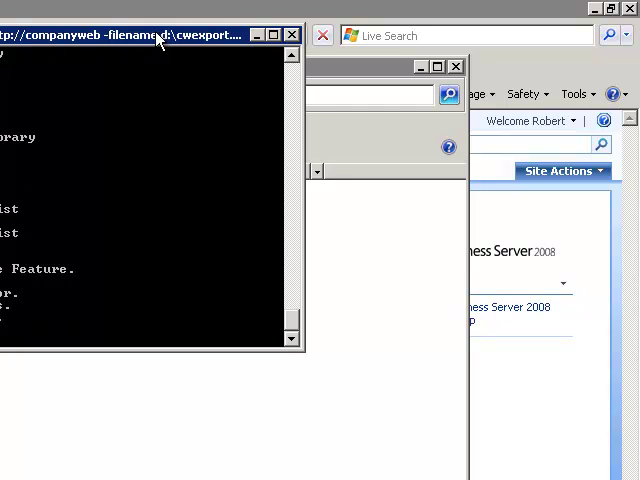
scroll(down, 3)
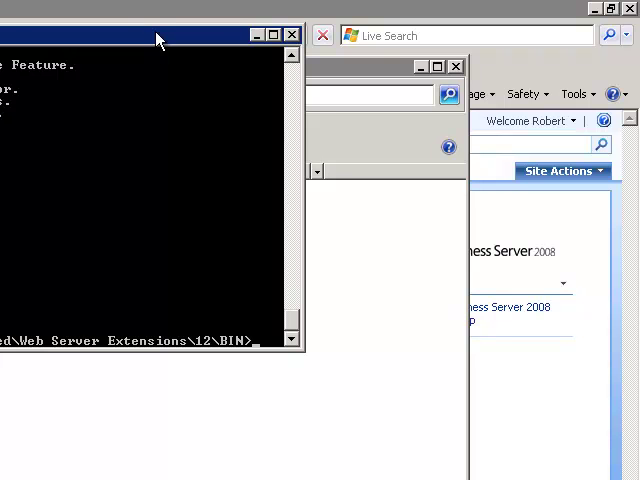
mouse_move(294, 297)
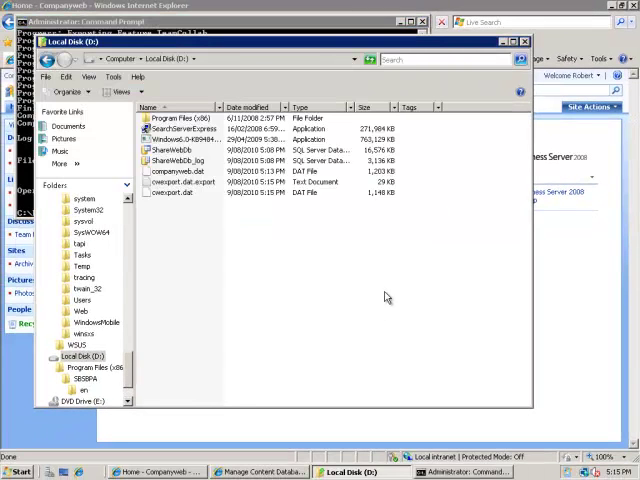
mouse_move(282, 242)
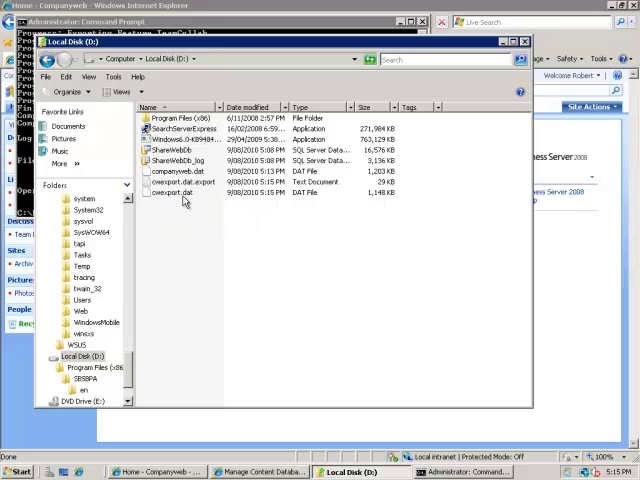
mouse_move(183, 193)
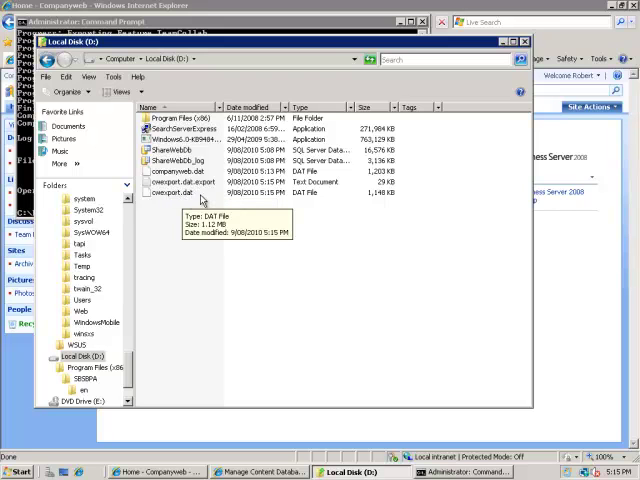
mouse_move(184, 195)
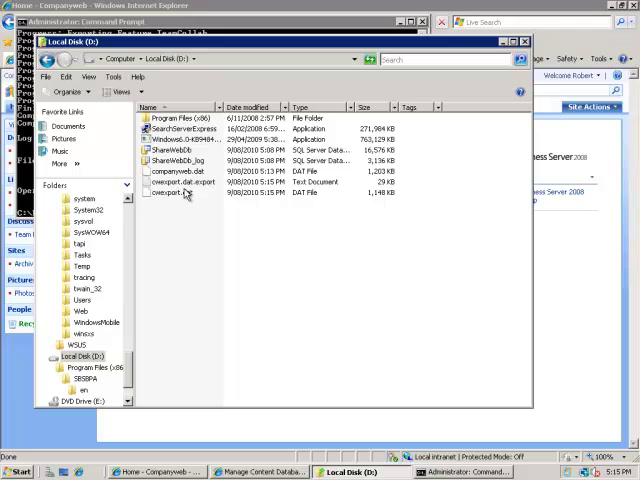